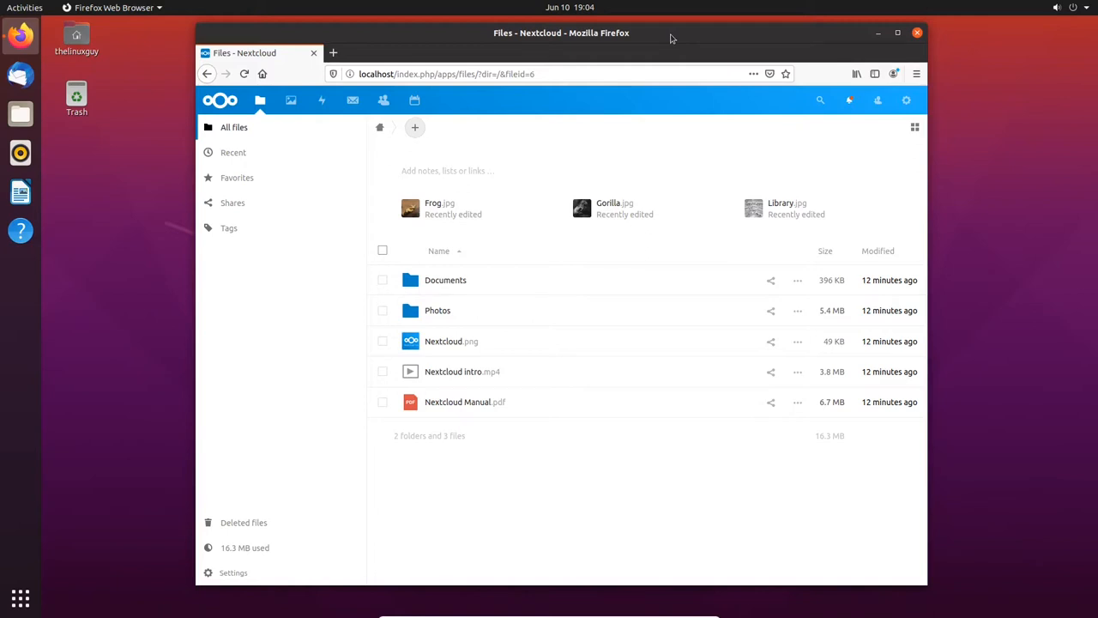
mouse_move(487, 414)
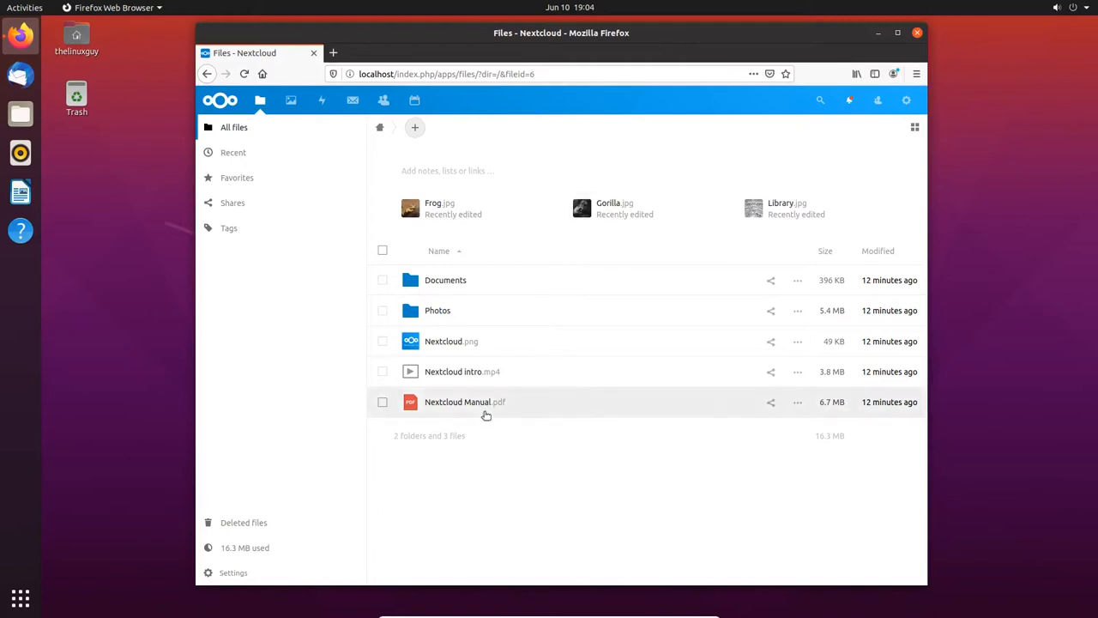
mouse_move(446, 280)
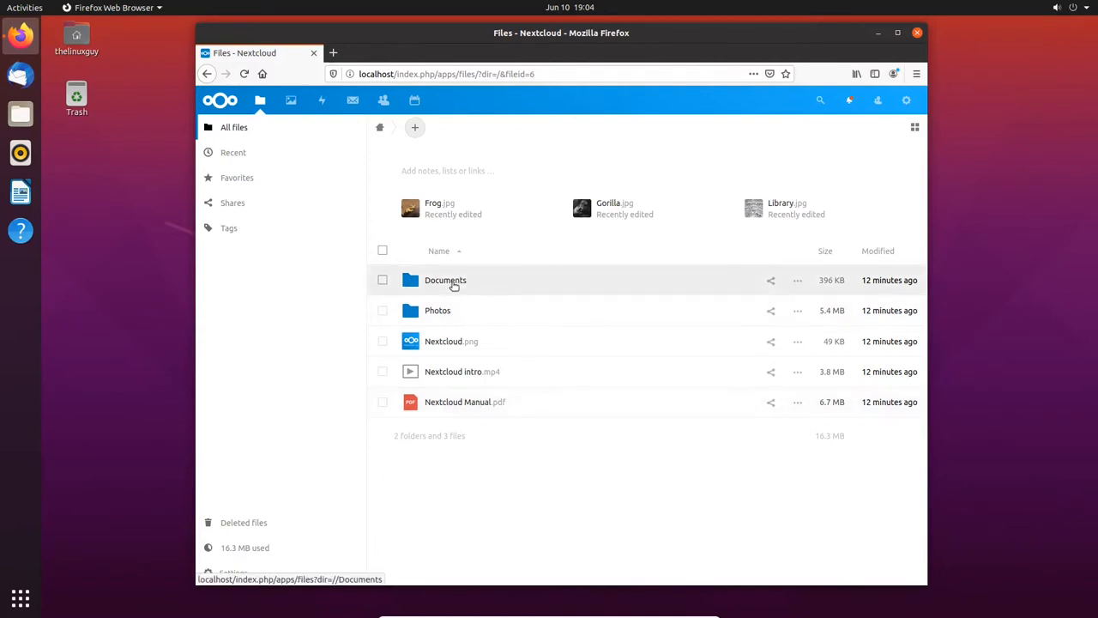
Visit the Photos folder, then return to the main file list
click(437, 309)
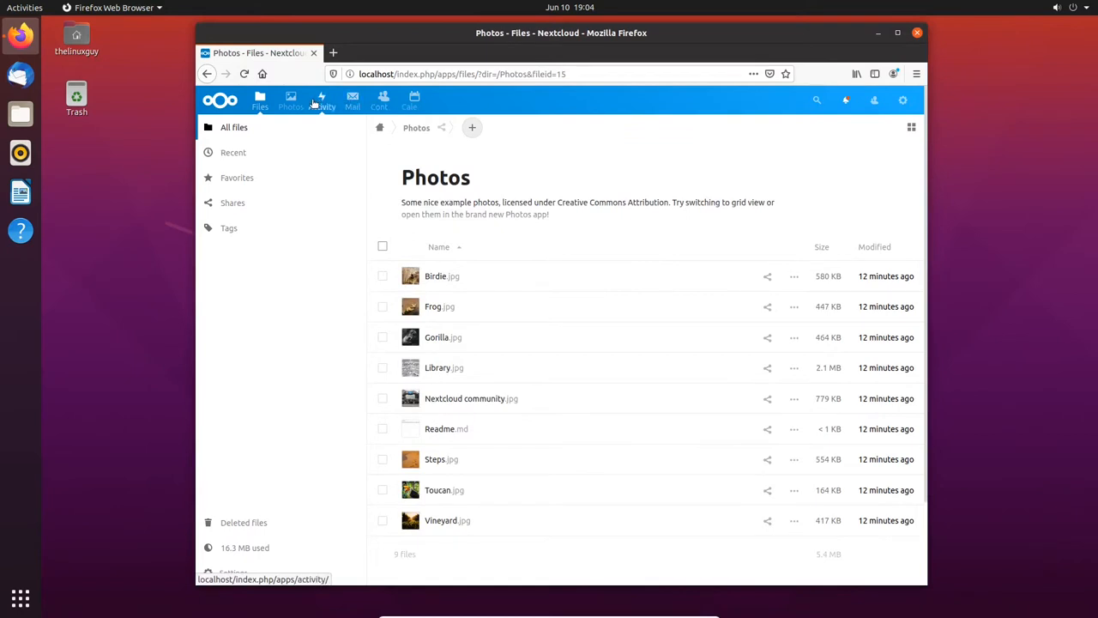
mouse_move(292, 99)
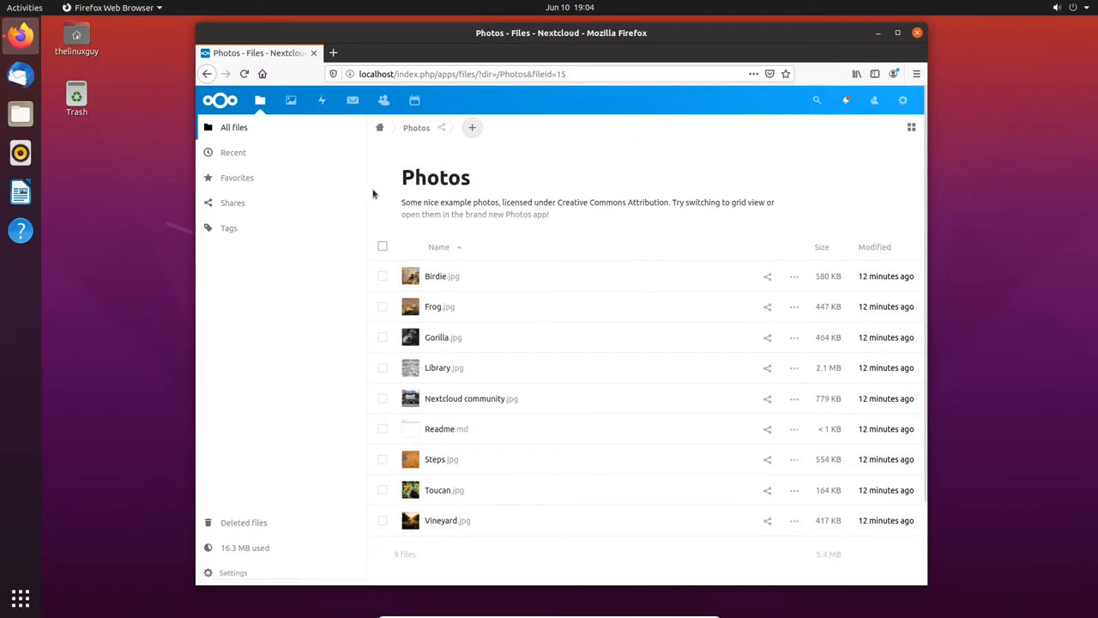
click(261, 99)
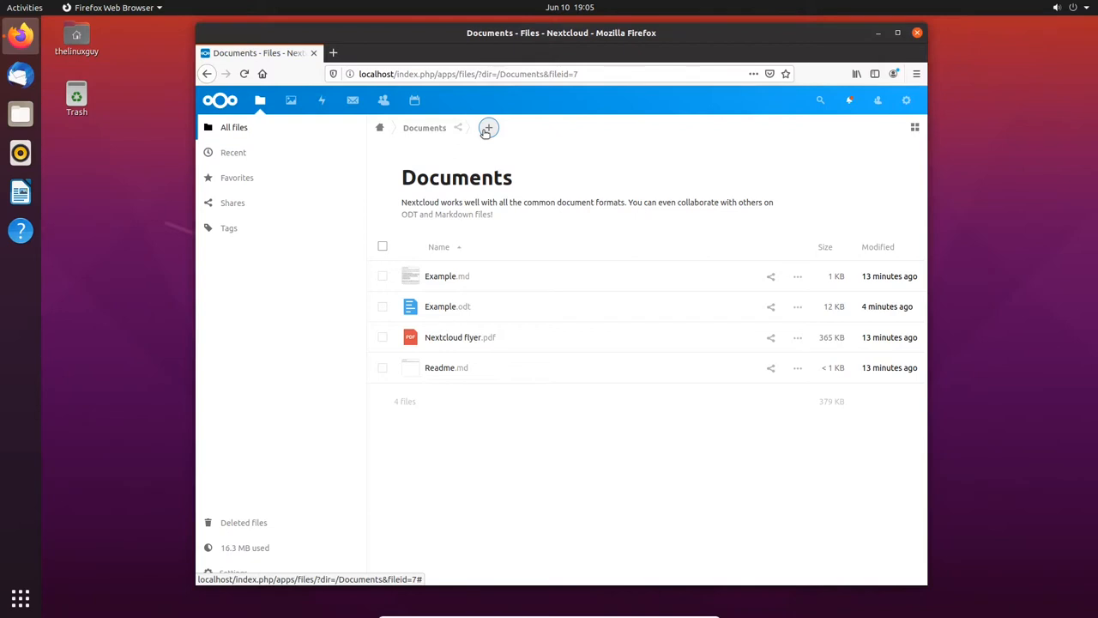
Bring up the new-item menu next to the Documents breadcrumb
click(487, 127)
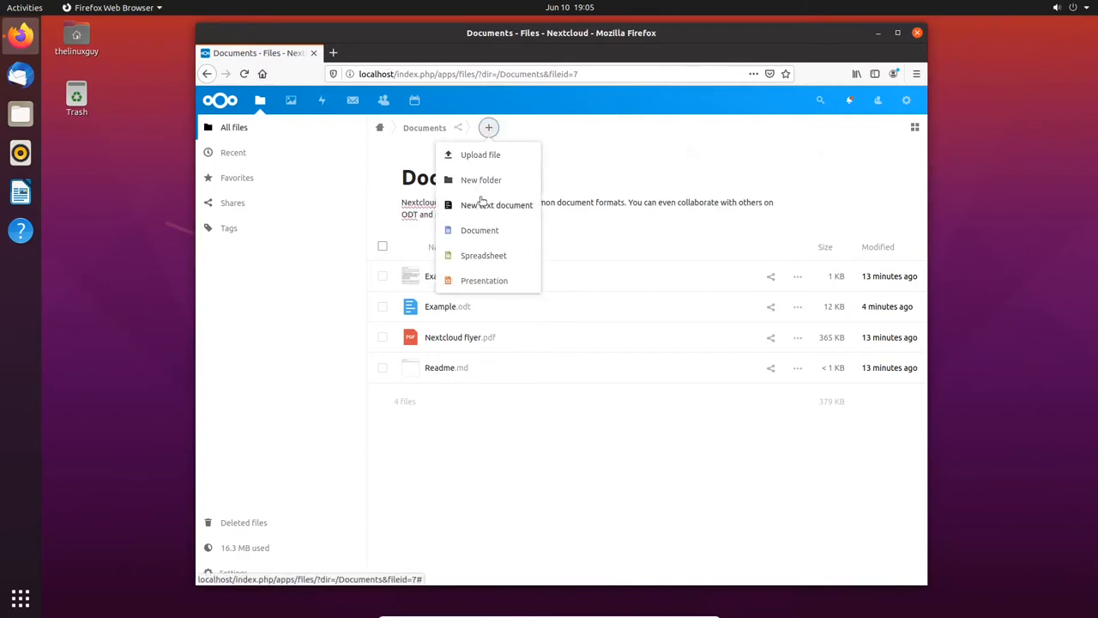
mouse_move(522, 209)
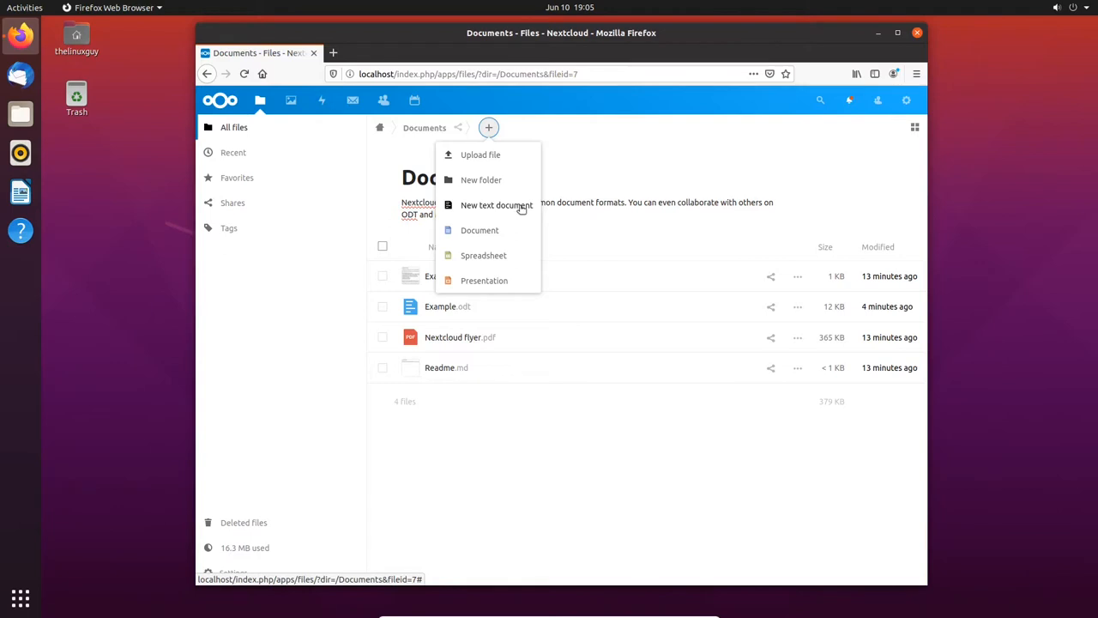
mouse_move(517, 232)
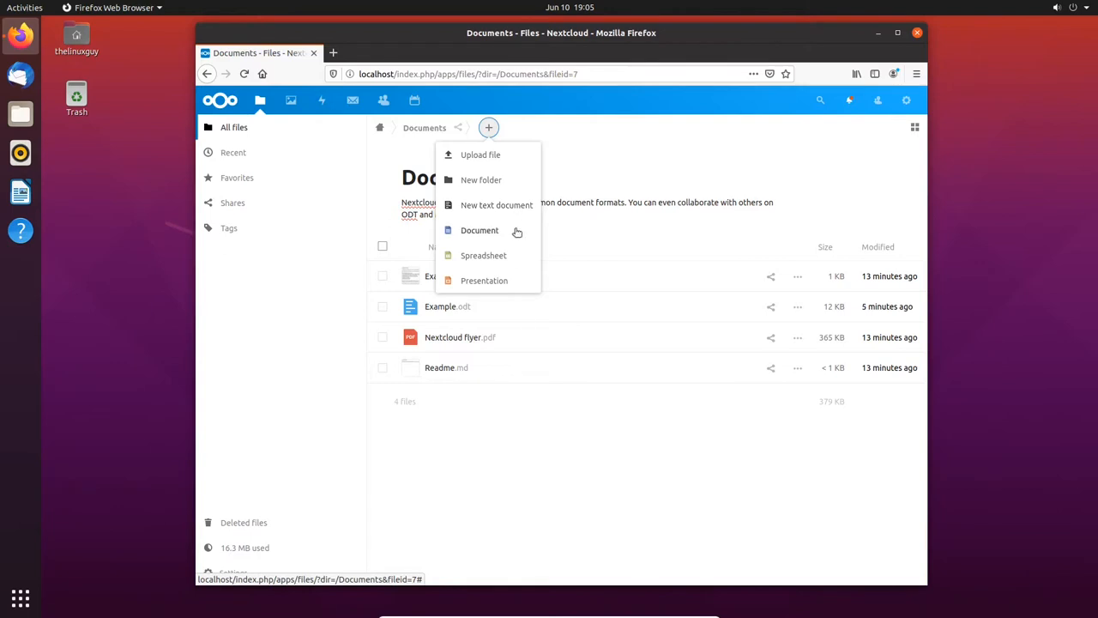
mouse_move(505, 254)
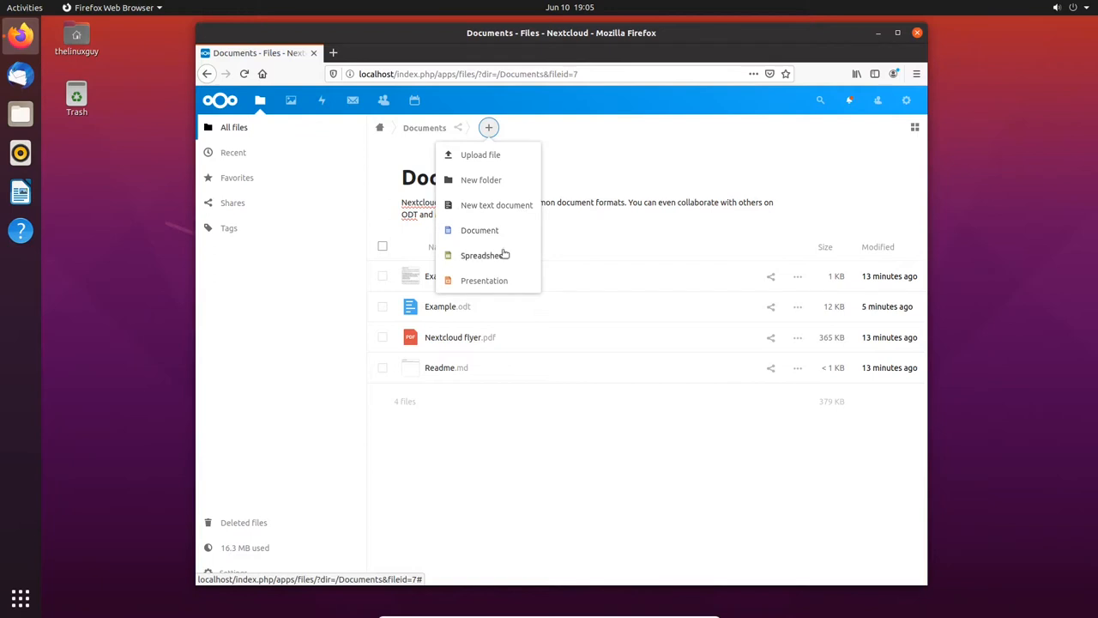
mouse_move(477, 206)
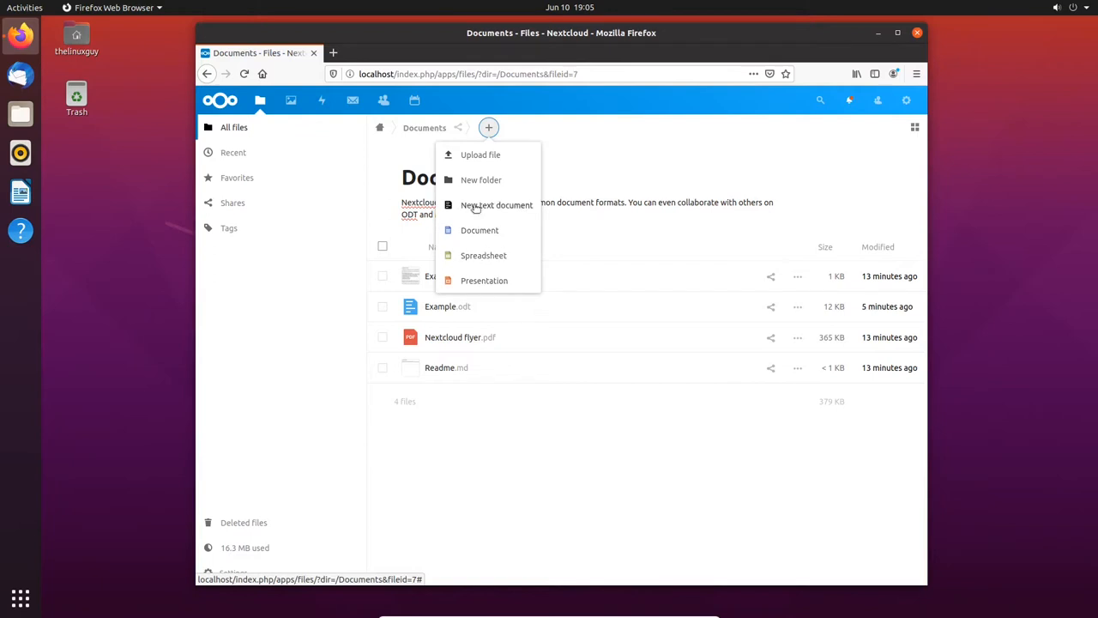
mouse_move(472, 278)
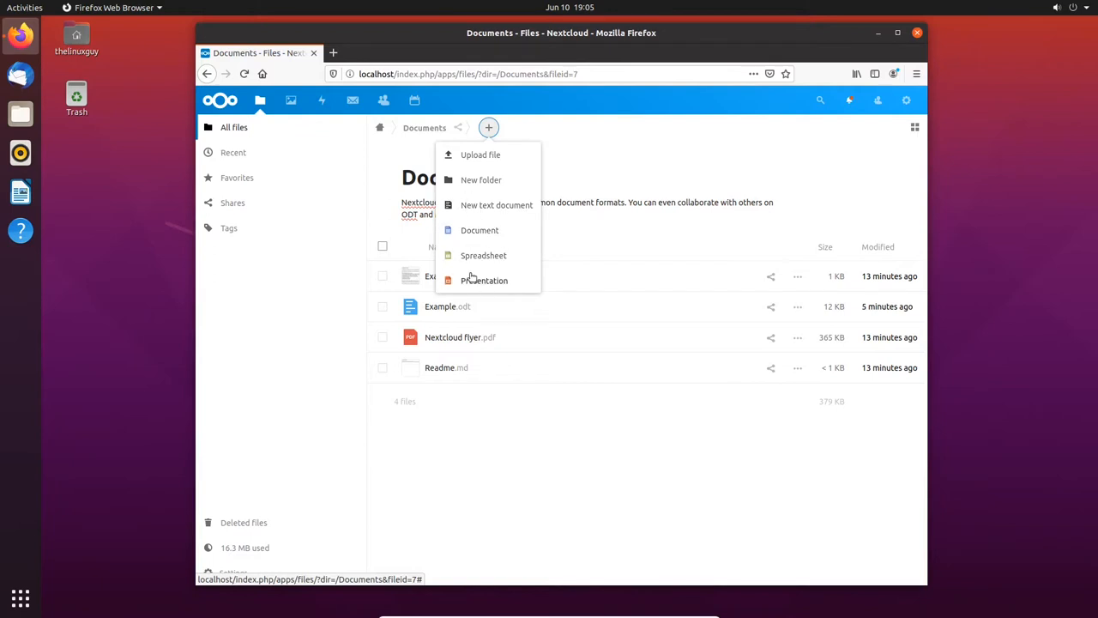
mouse_move(479, 257)
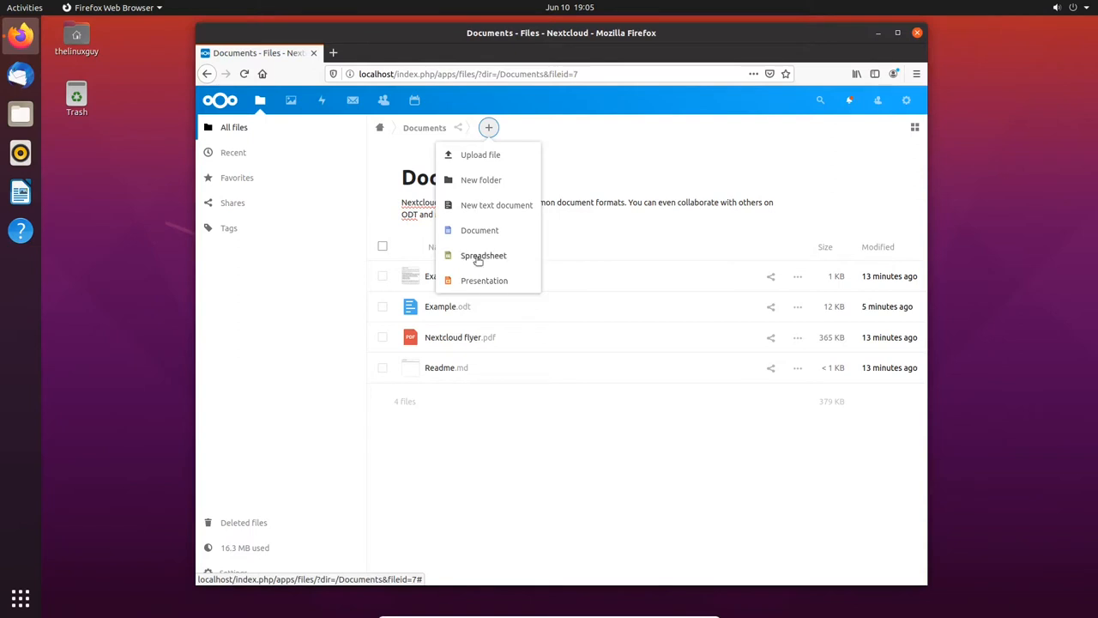
Create a new spreadsheet named Test in Documents and open it in ONLYOFFICE
click(484, 254)
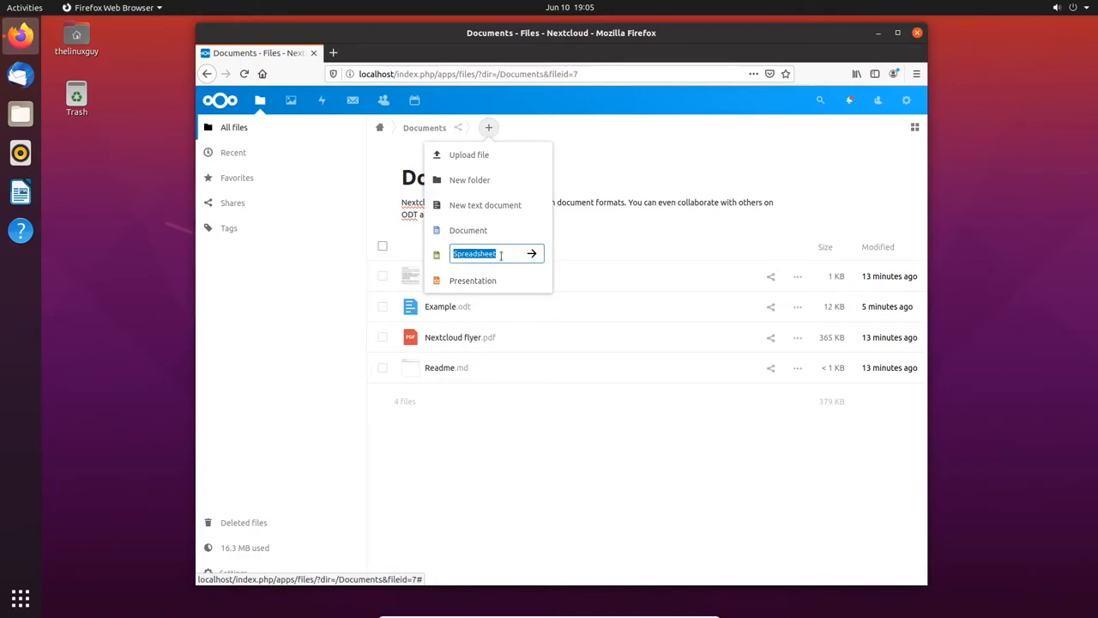
text(Test)
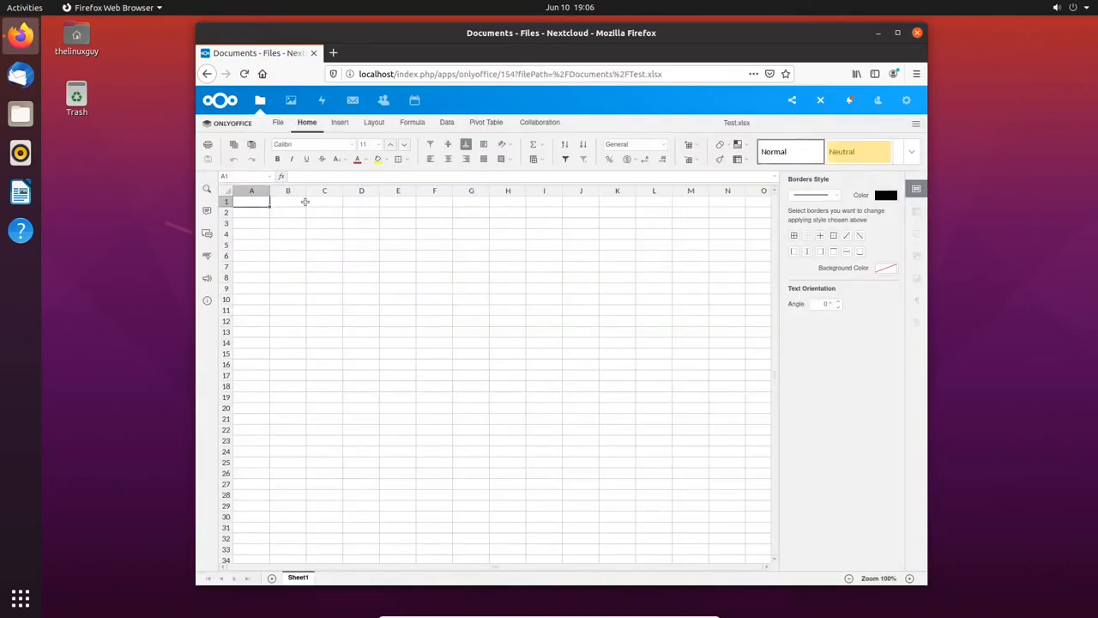
mouse_move(539, 222)
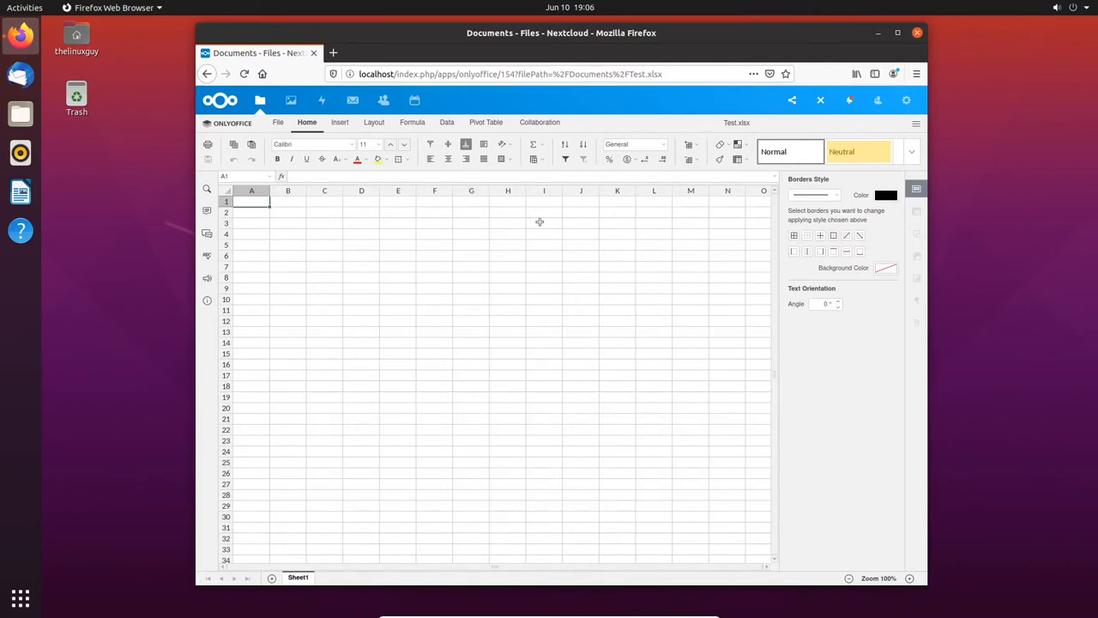
Enter the header Order in A1 and start the number list with 1 in A2
click(289, 203)
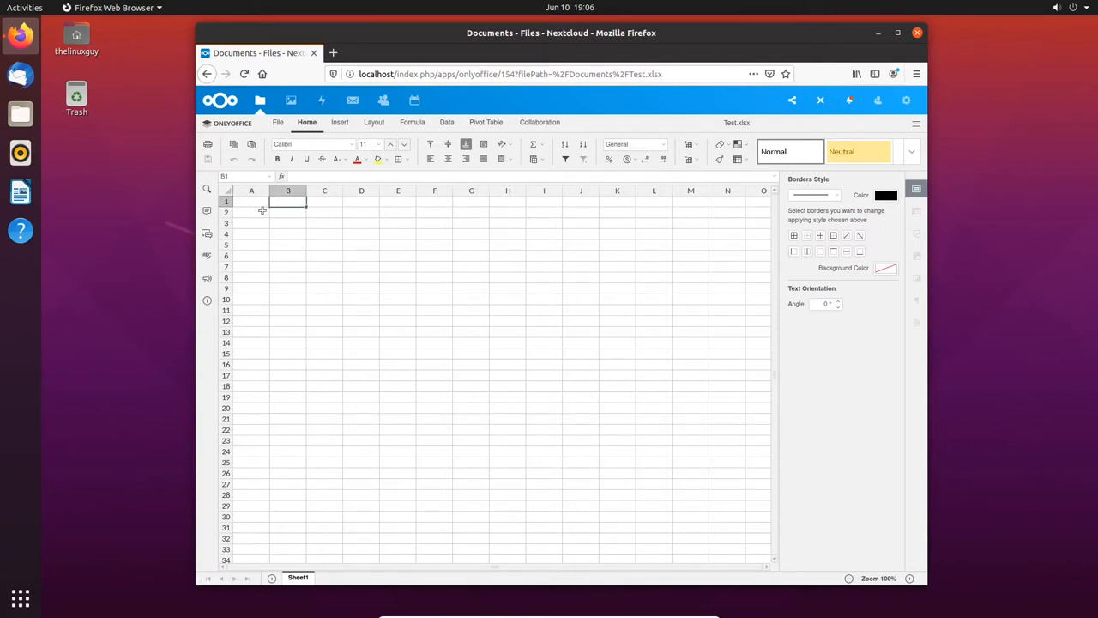
click(251, 201)
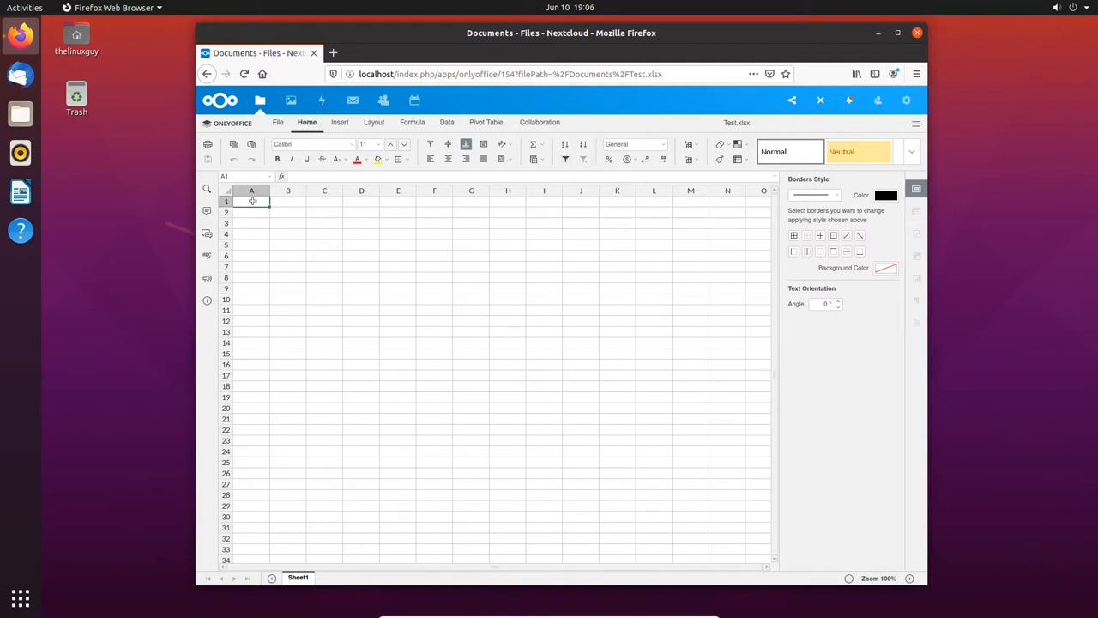
click(250, 212)
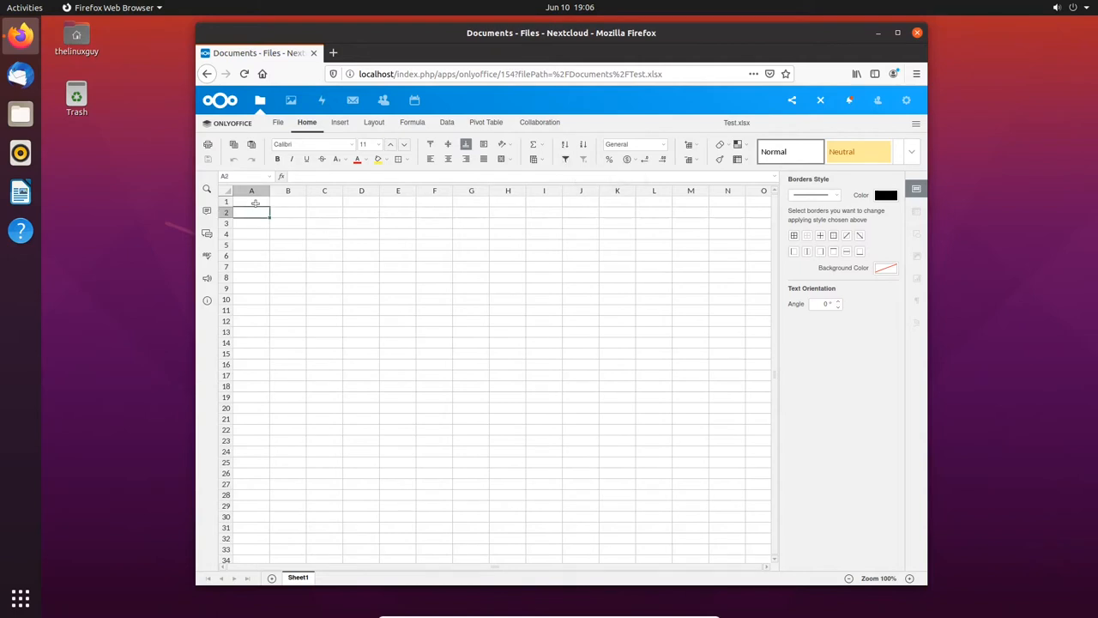
text(1)
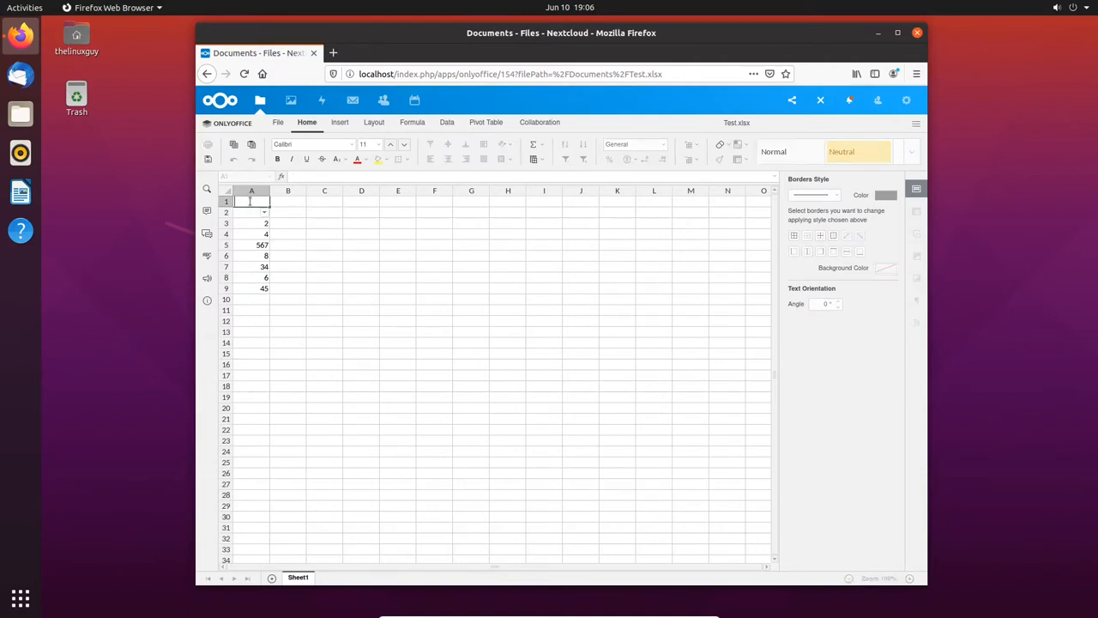
text(Order)
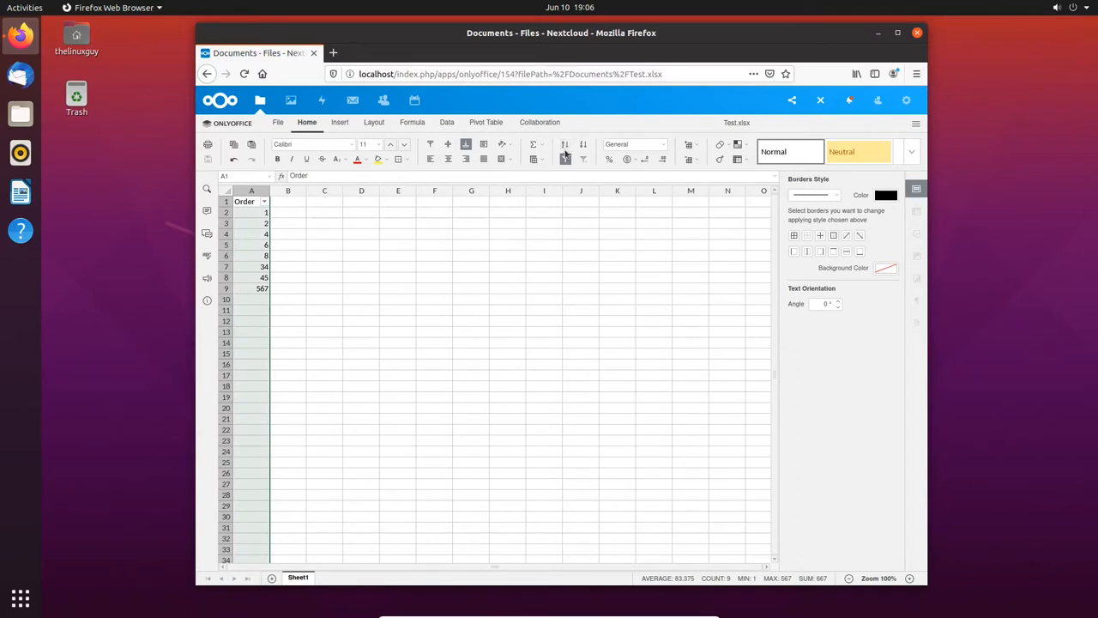
Check the Order column filter, browse Layout and Data ribbons, then close the editor
click(289, 212)
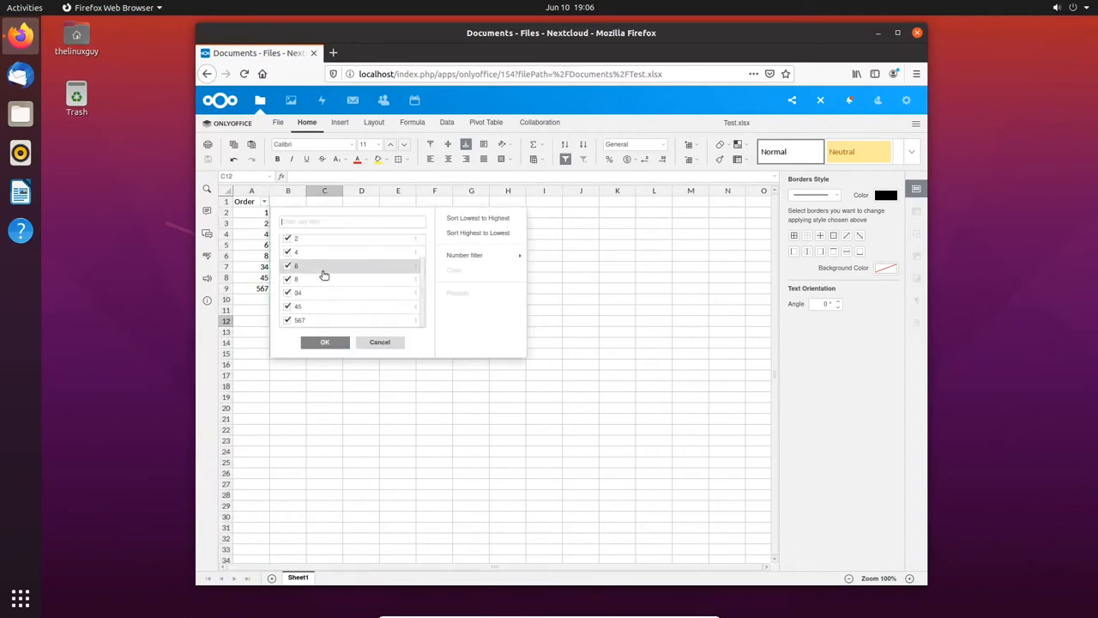
click(398, 343)
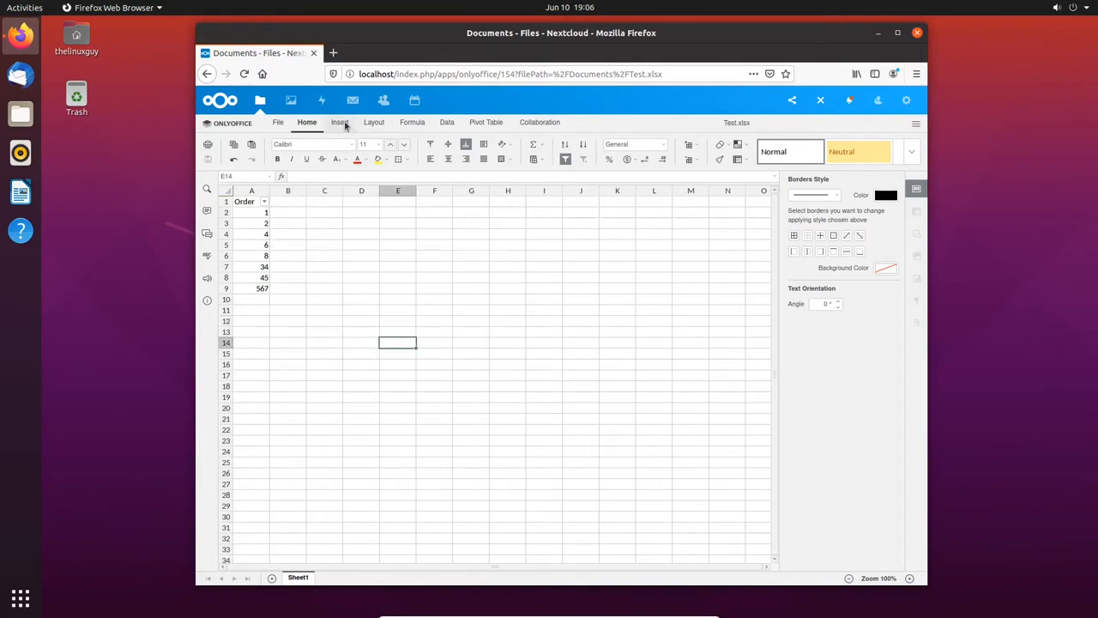
click(374, 122)
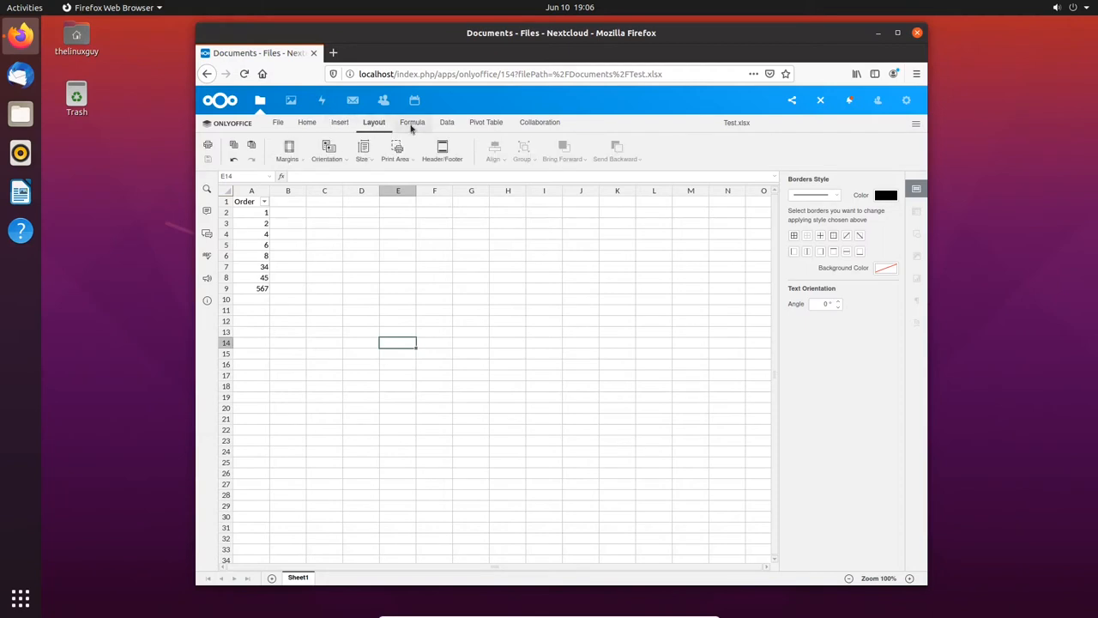
click(446, 122)
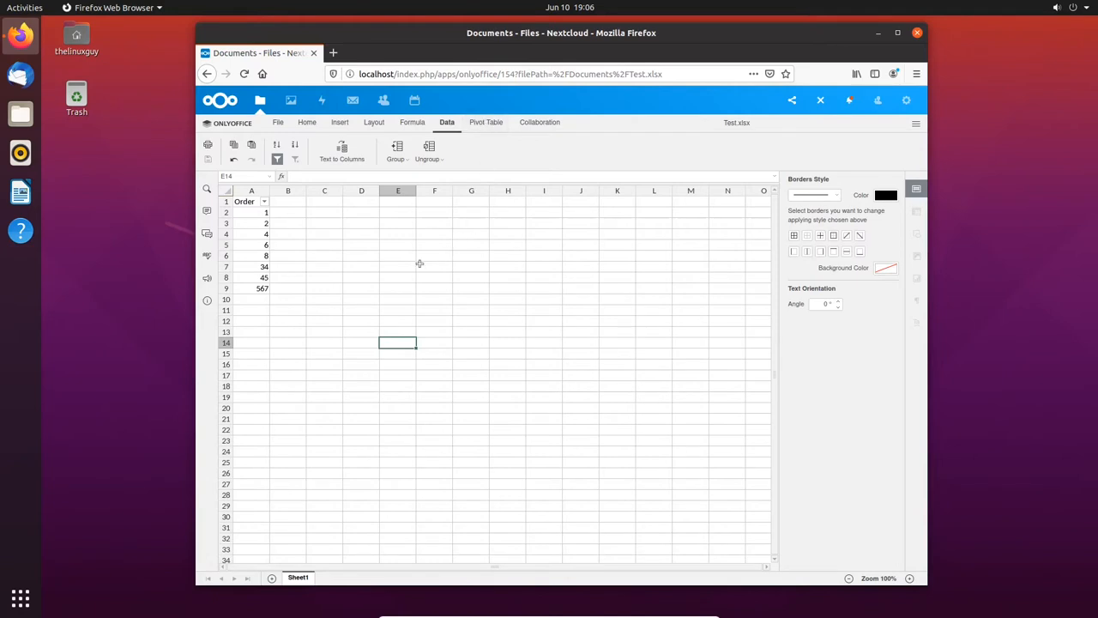
mouse_move(479, 223)
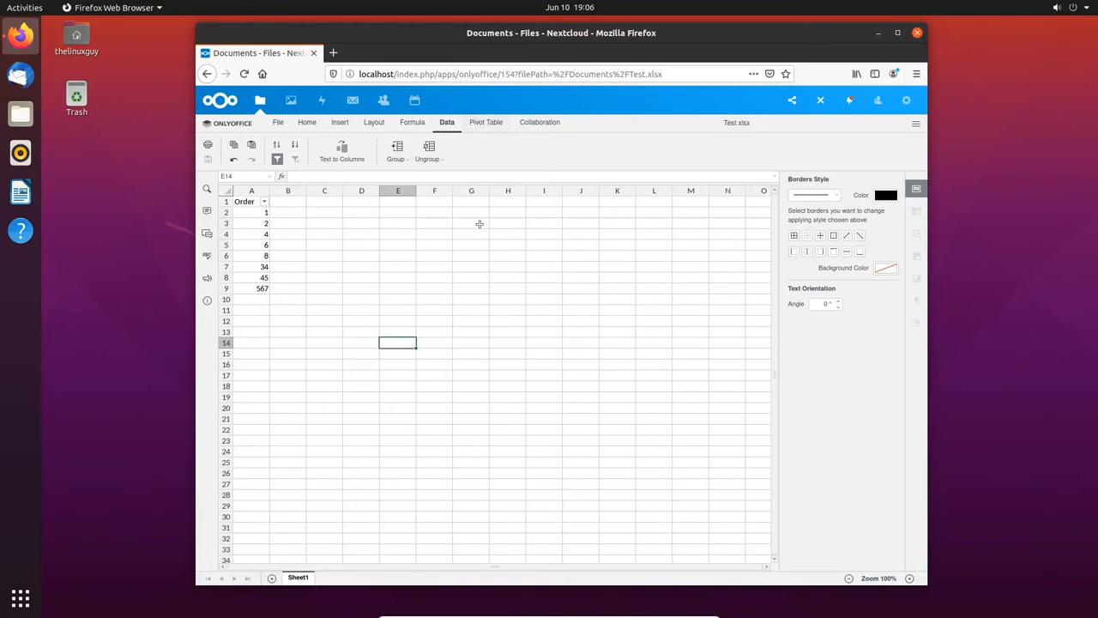
click(470, 223)
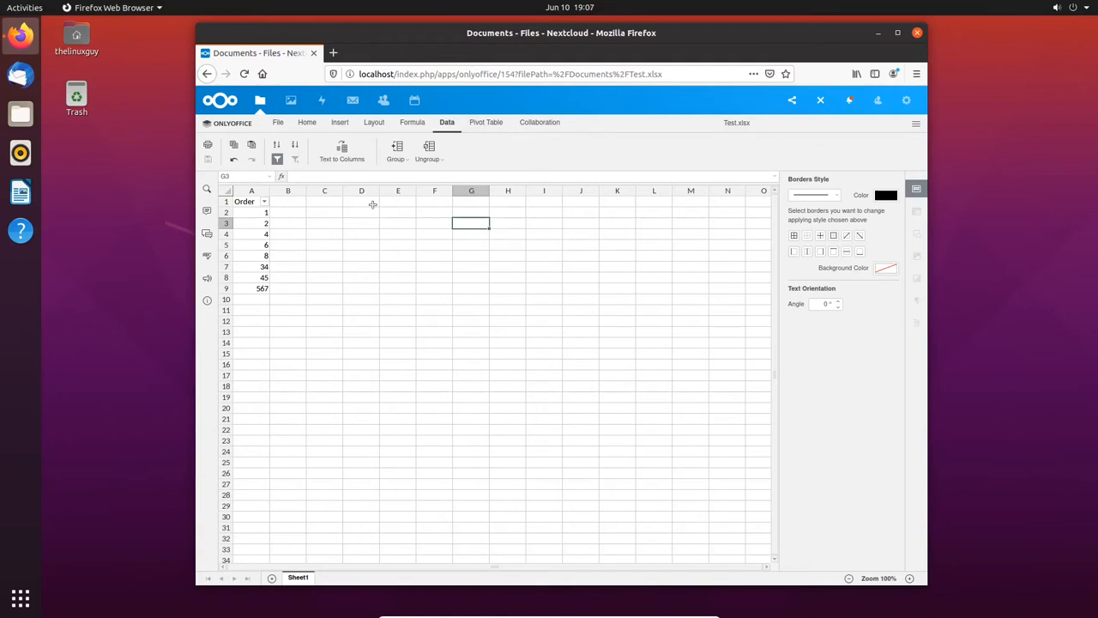
click(820, 99)
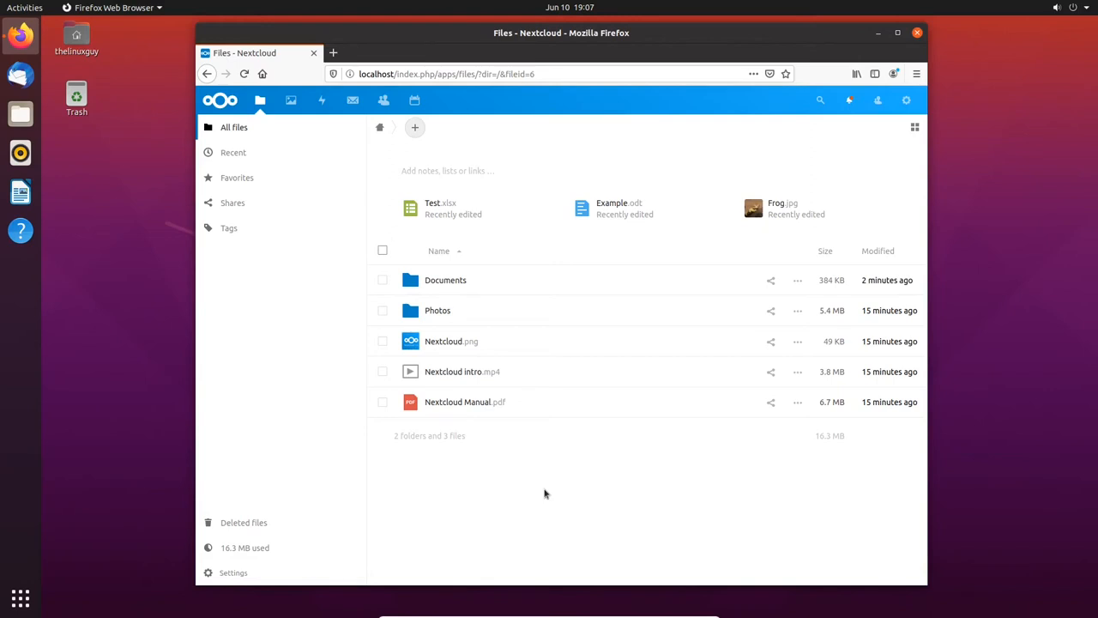
Open the account menu over the All files view
click(906, 100)
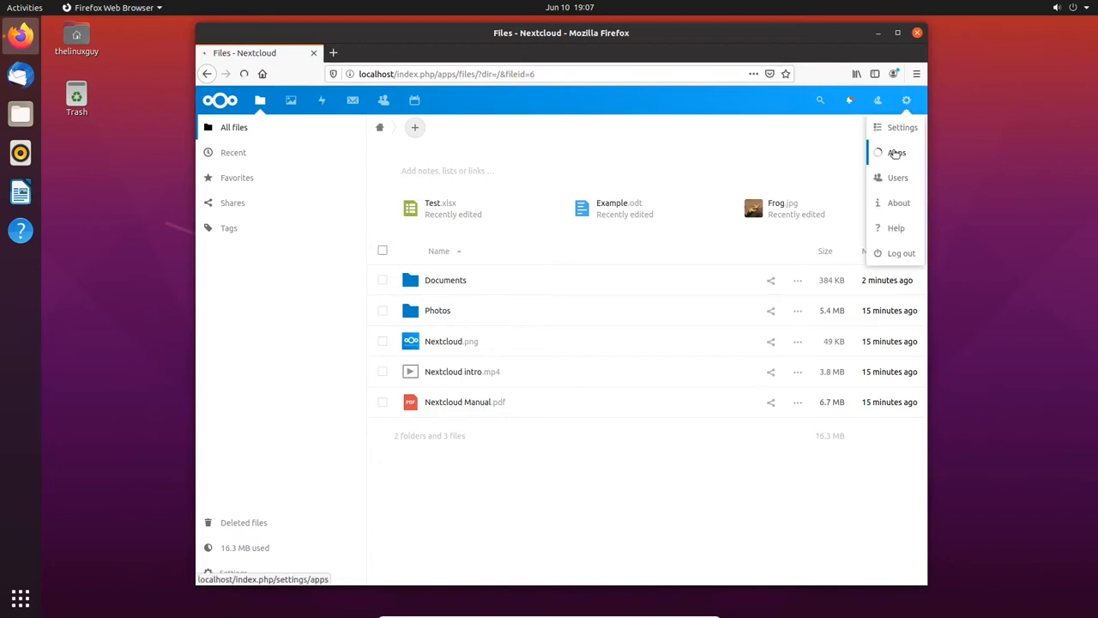
Go to the Apps management page listing installed apps
click(895, 151)
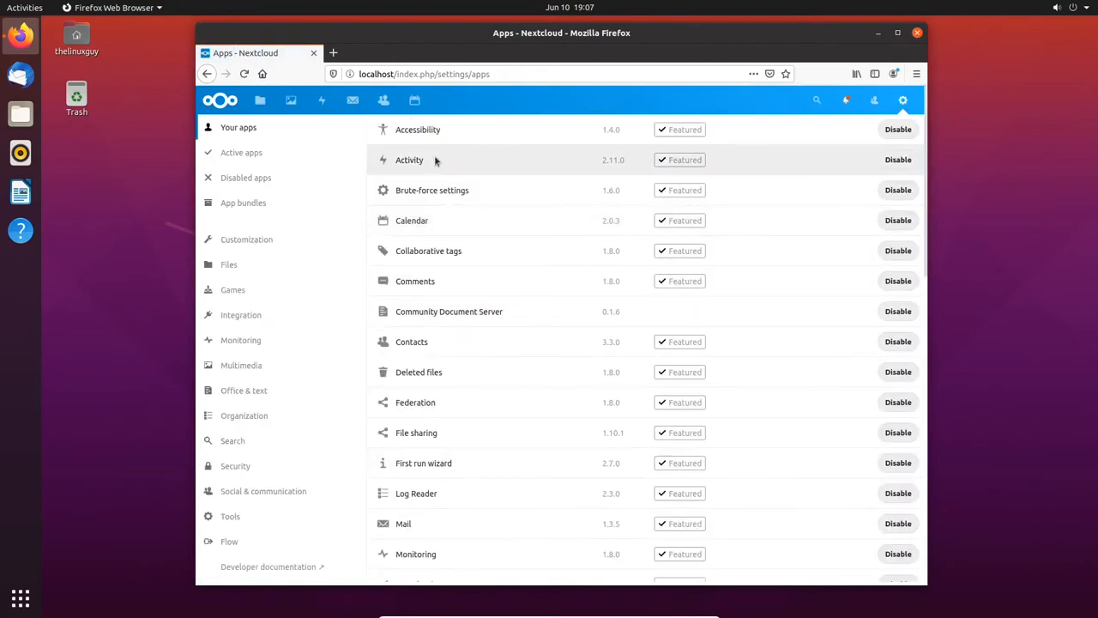
mouse_move(229, 264)
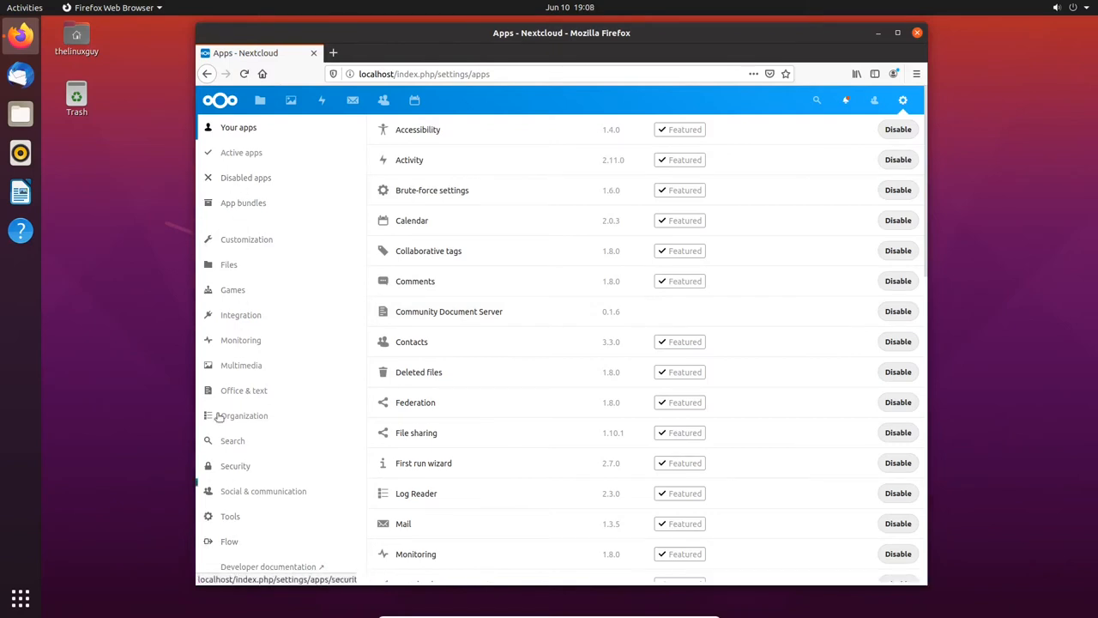
Browse the Customization app category with AppOrder, Breeze Dark and Custom CSS
click(247, 240)
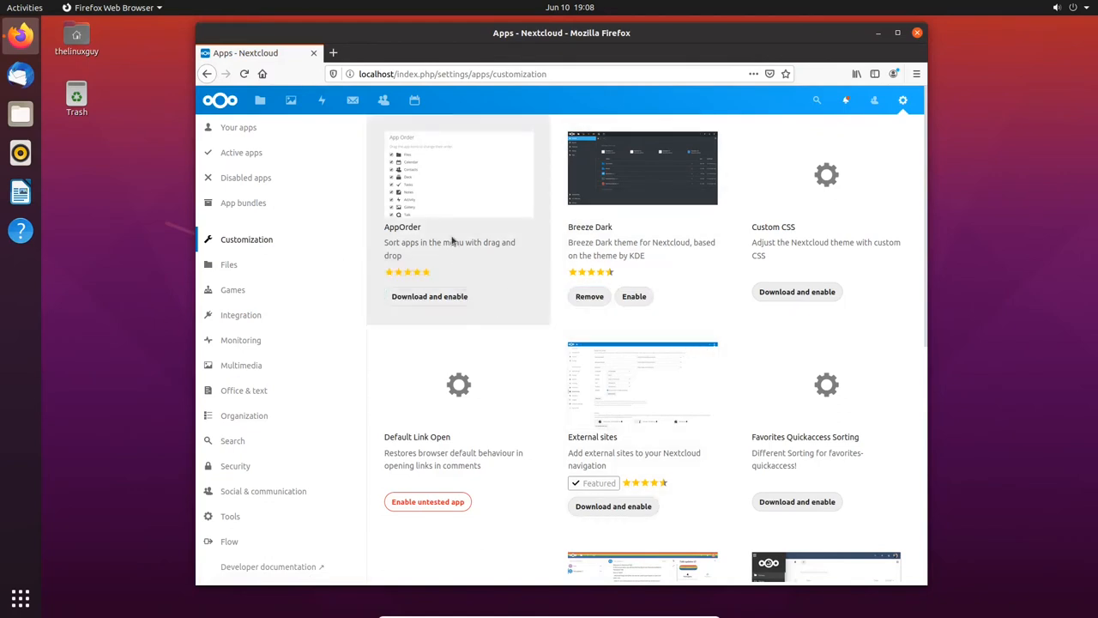
mouse_move(429, 295)
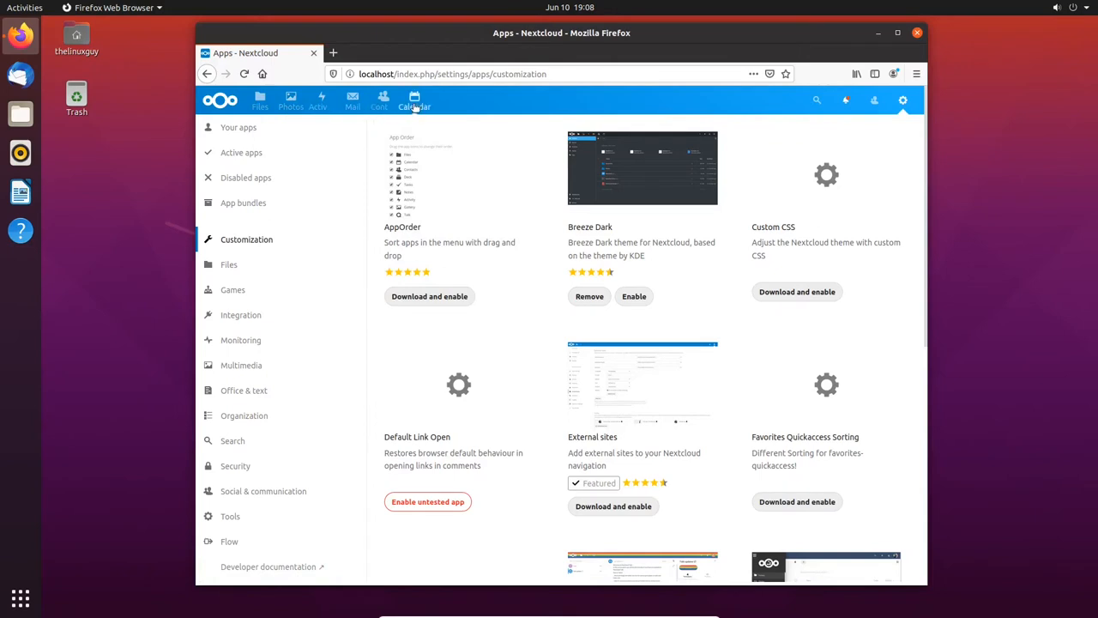
mouse_move(415, 99)
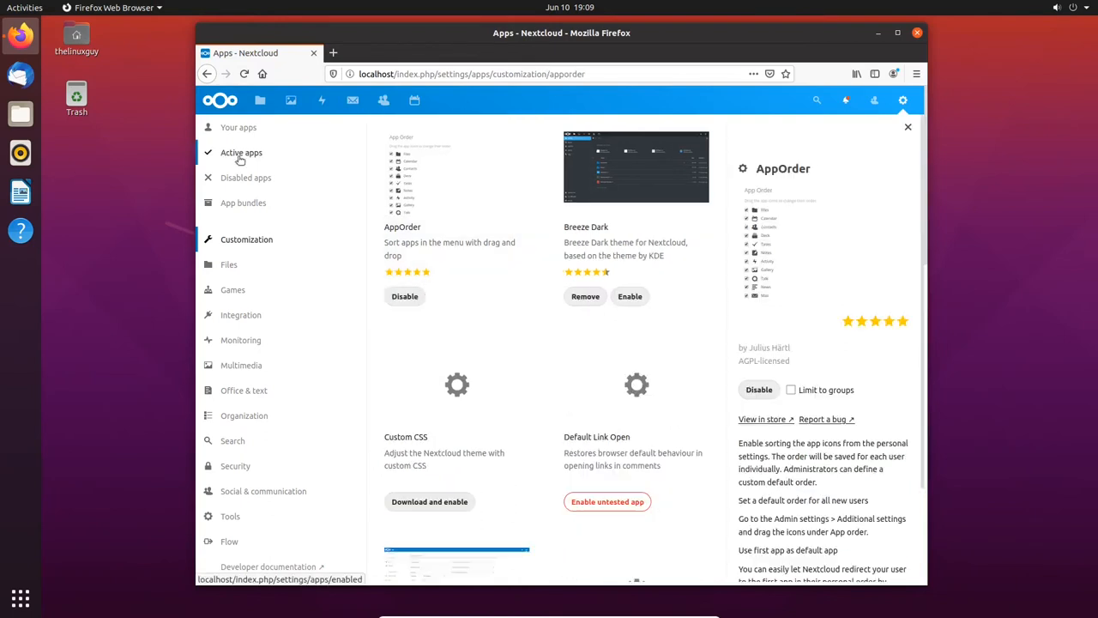
Show the Active apps list and scroll down to ONLYOFFICE, Photos, Text and Video player
click(240, 151)
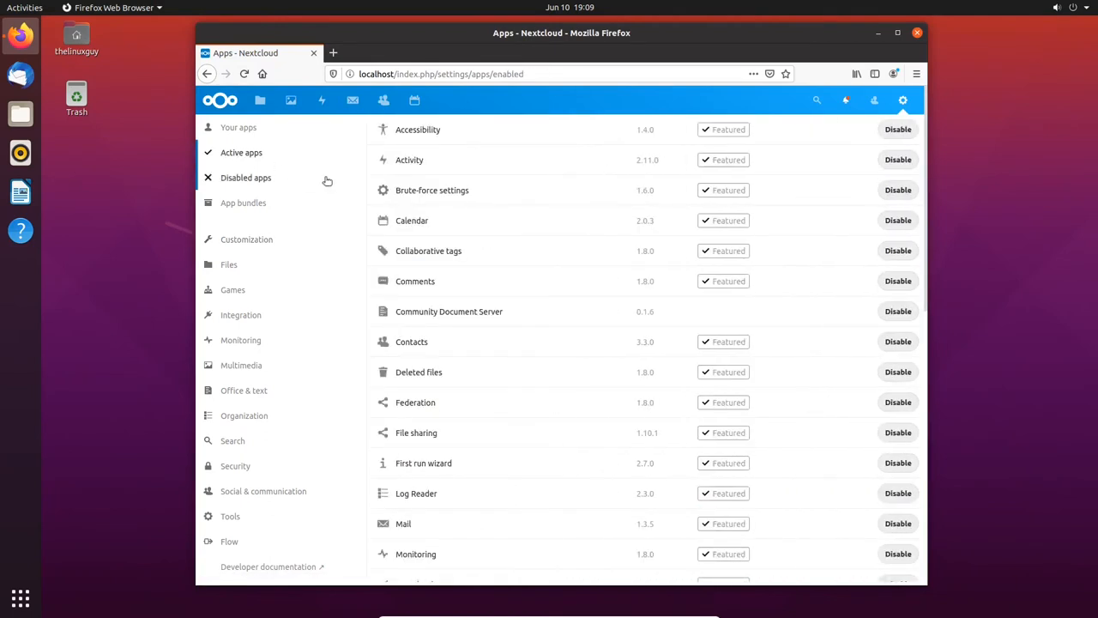
scroll(down, 3)
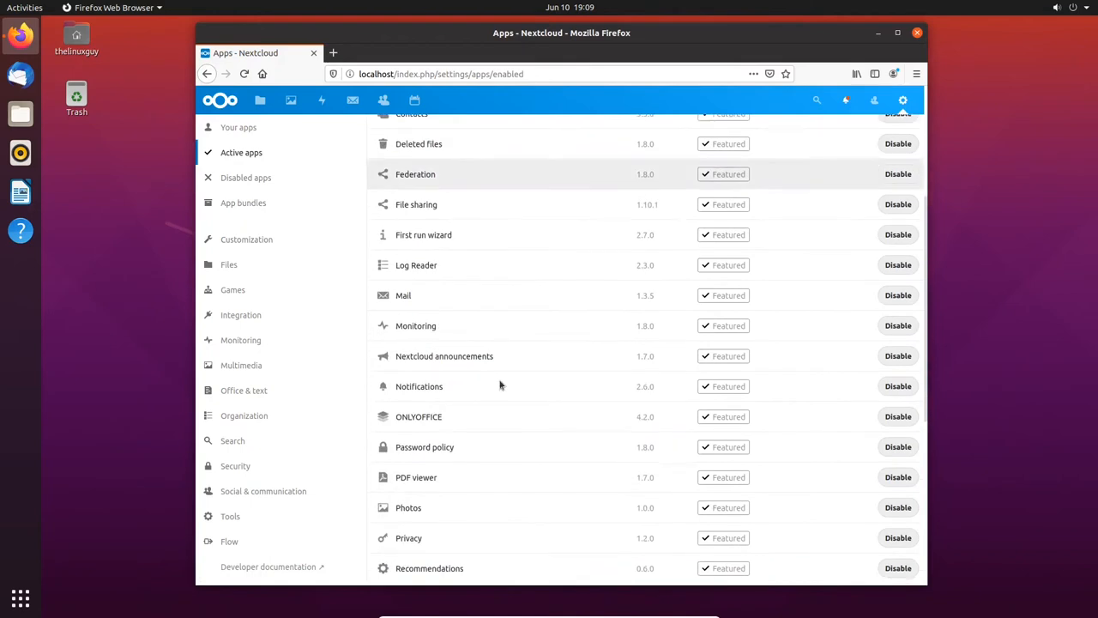
scroll(down, 3)
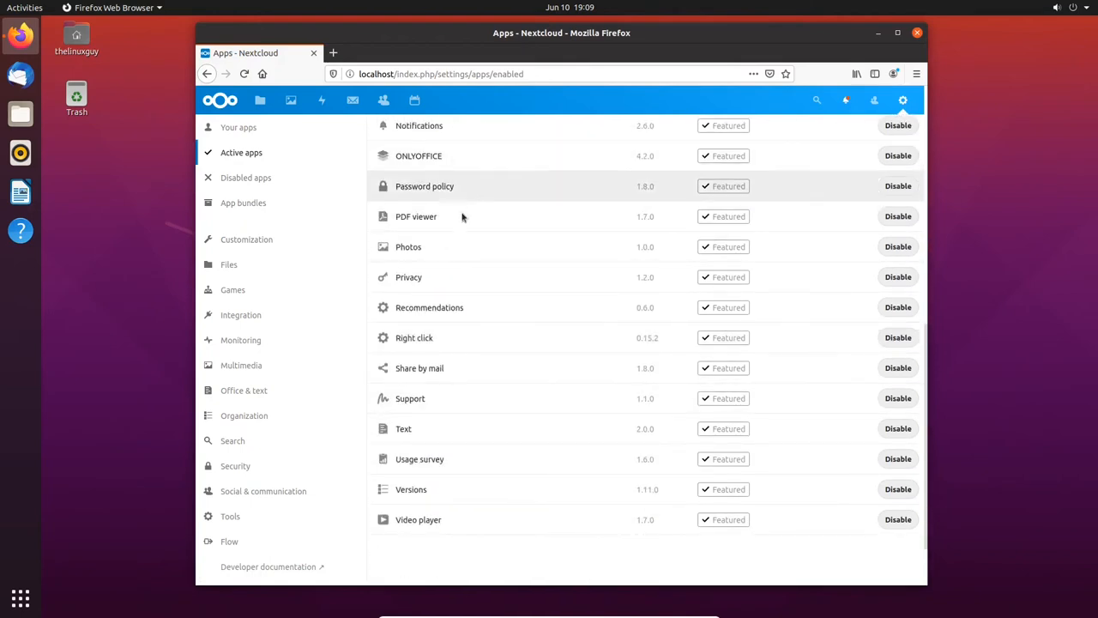
mouse_move(436, 439)
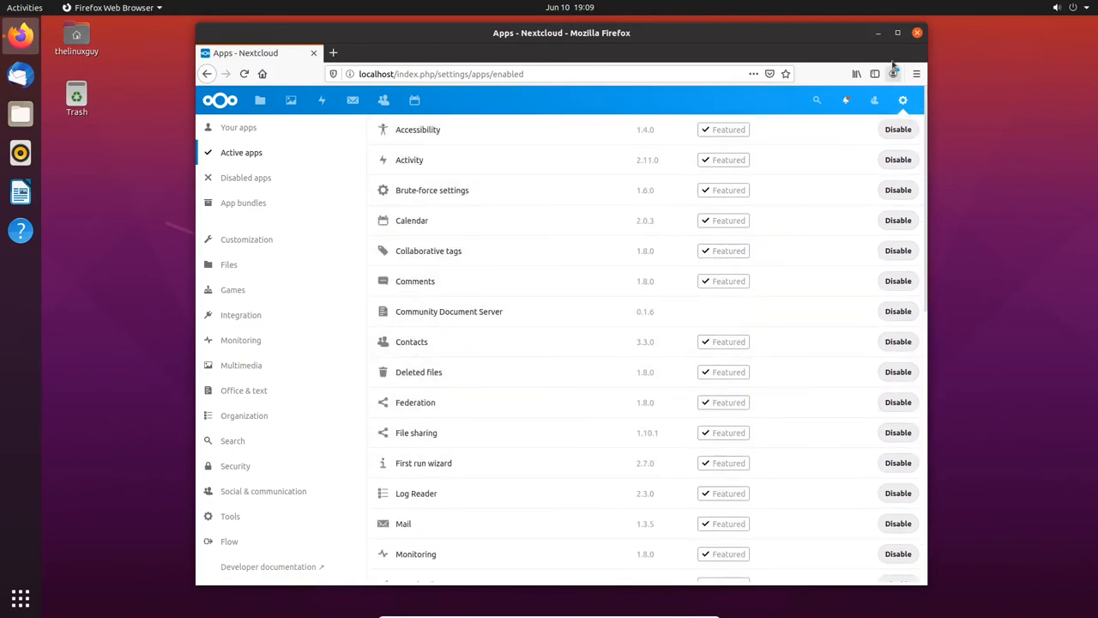
Go to the personal Settings page from the account menu
click(903, 99)
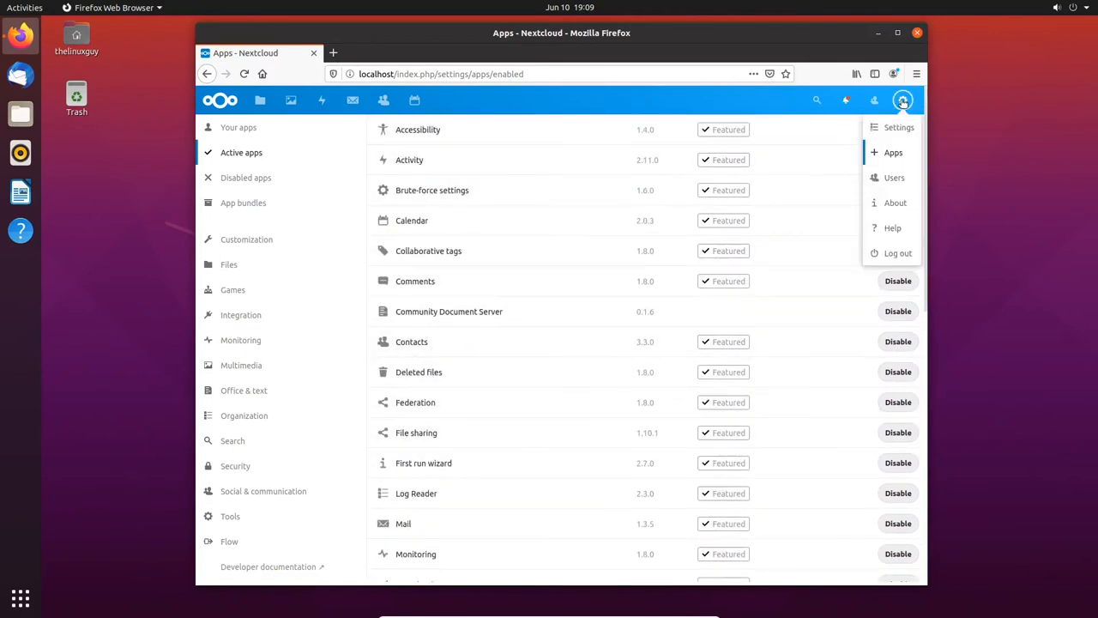
mouse_move(896, 127)
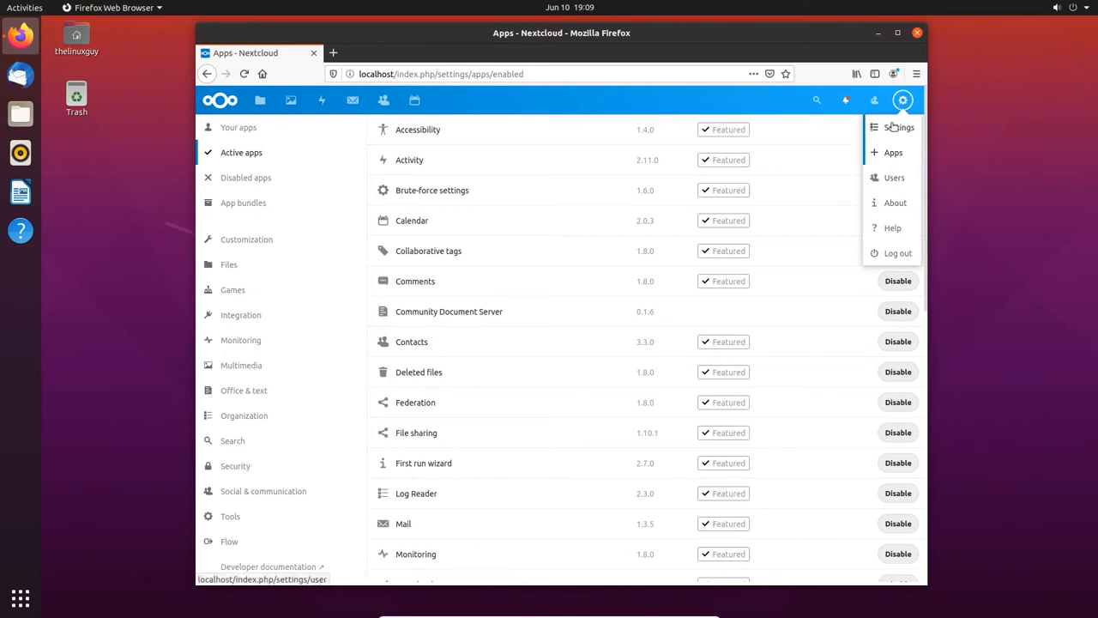
click(896, 127)
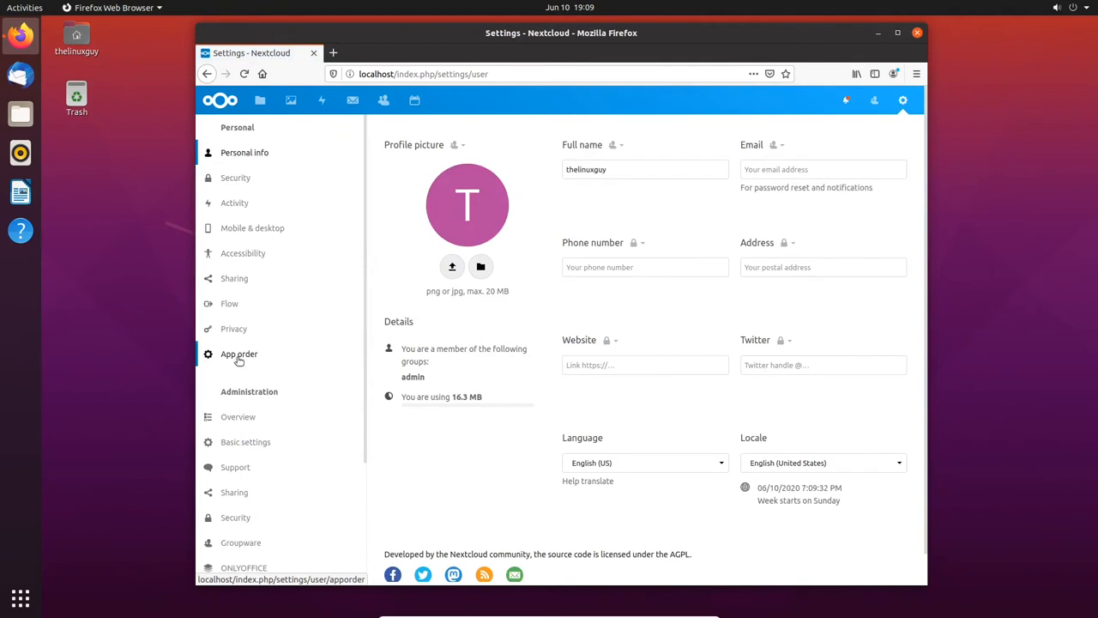
In App order settings, drag Files below Photos and back so the bar reads Files, Photos, Contacts, Calendar
click(239, 353)
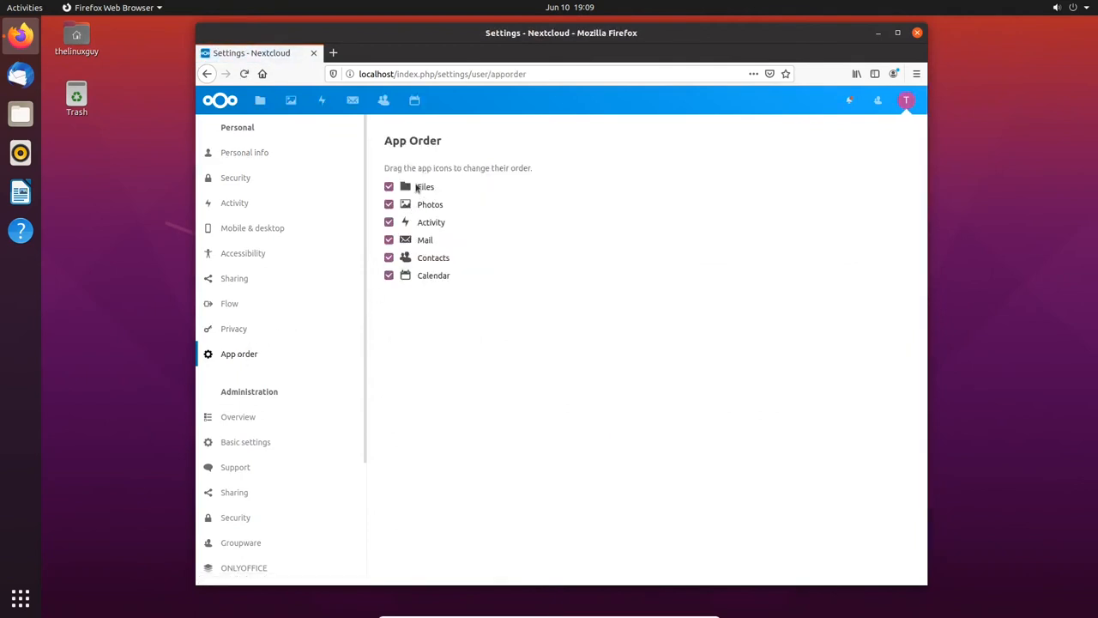
drag(425, 186, 448, 206)
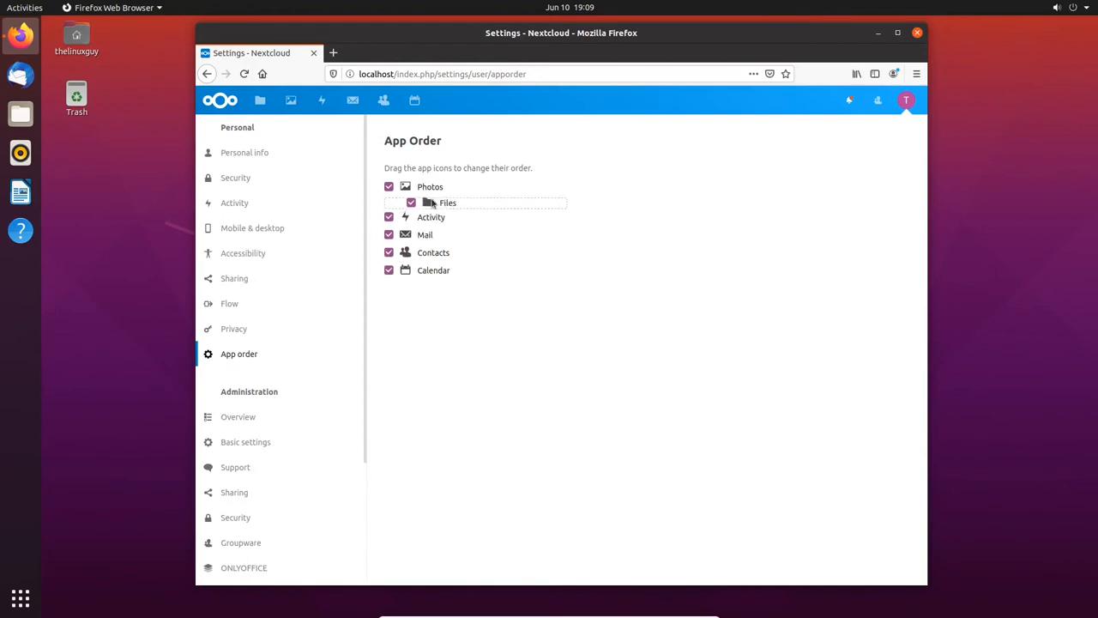
drag(446, 203, 425, 186)
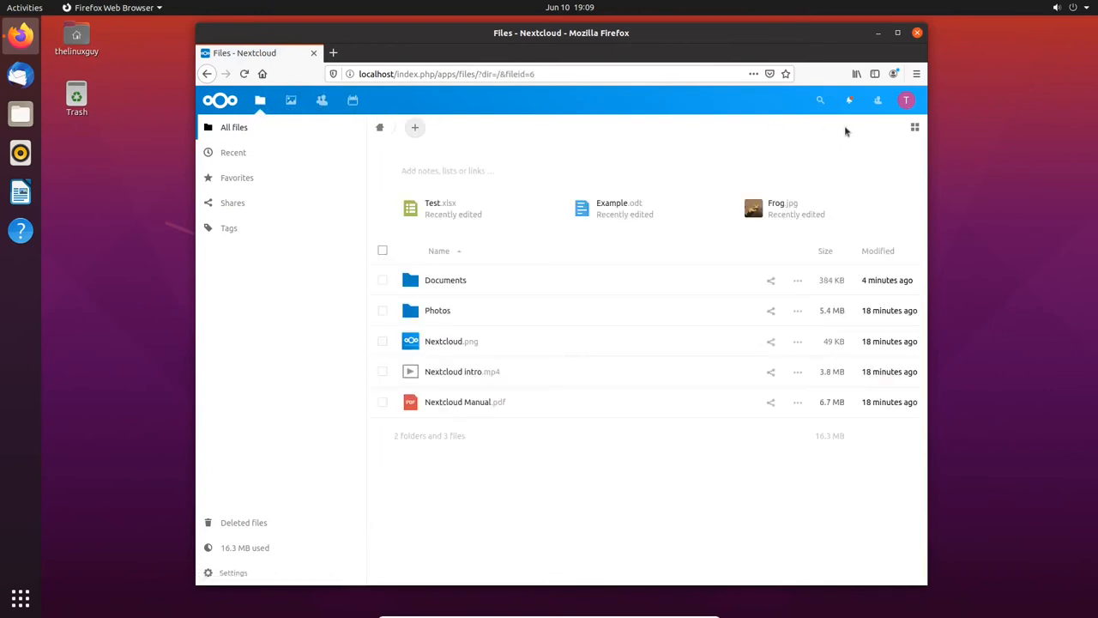
Go to the Apps management page and show the Games category with BlockScores and Keep or Sweep
click(896, 153)
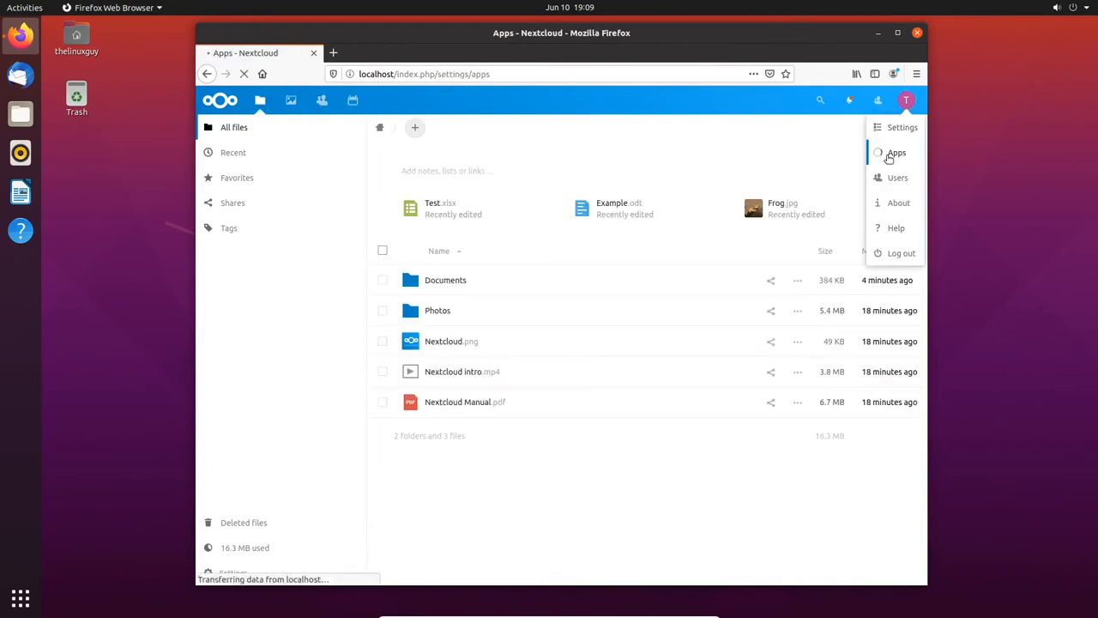
click(896, 153)
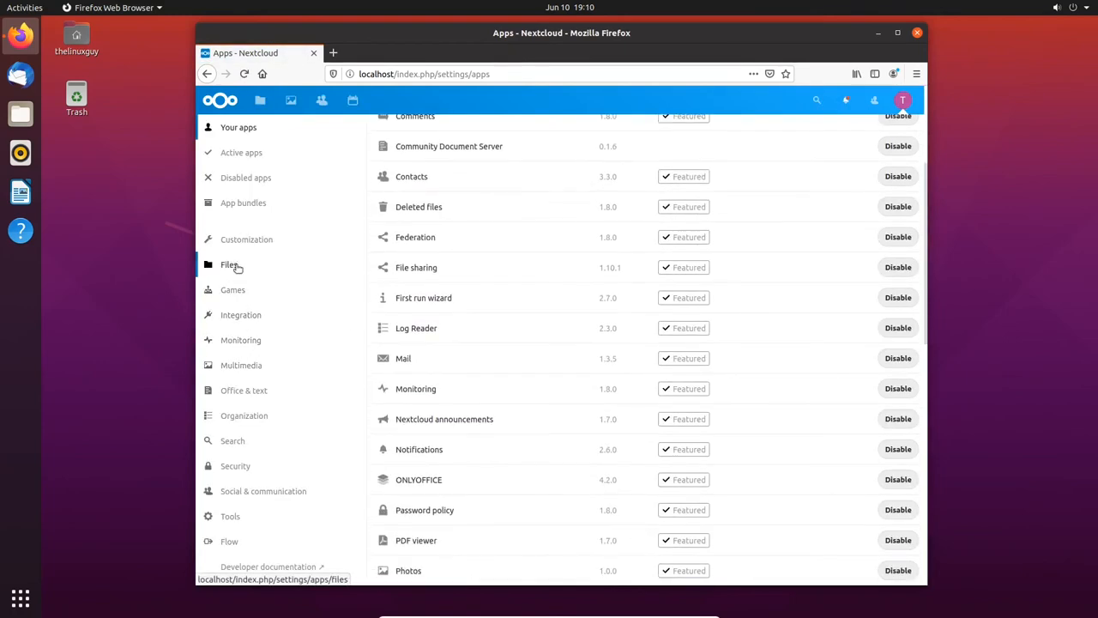
click(233, 288)
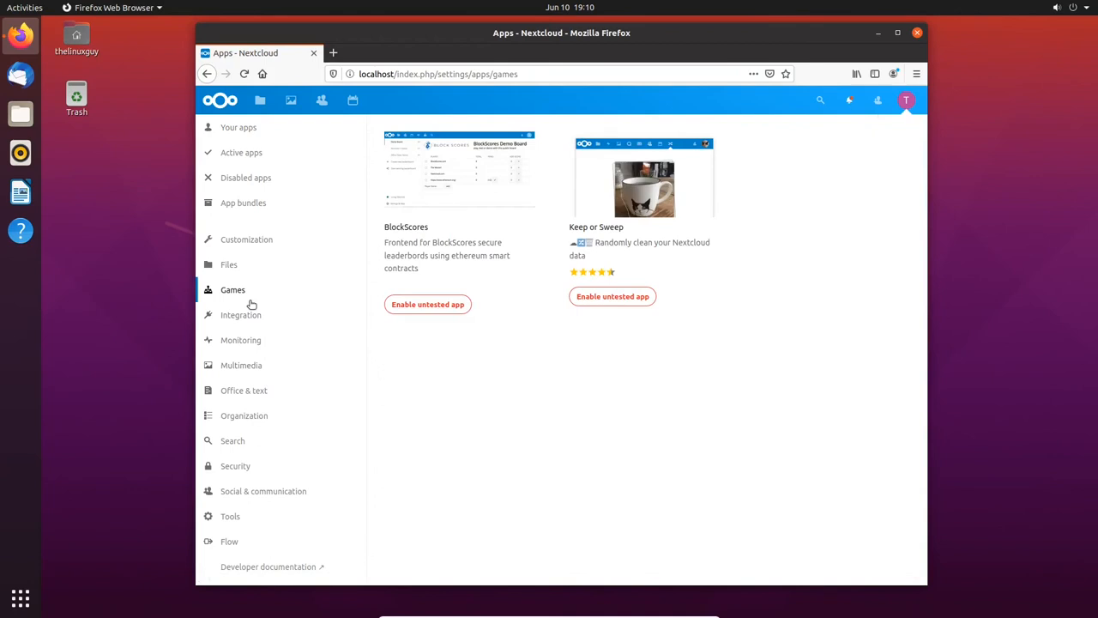
mouse_move(428, 304)
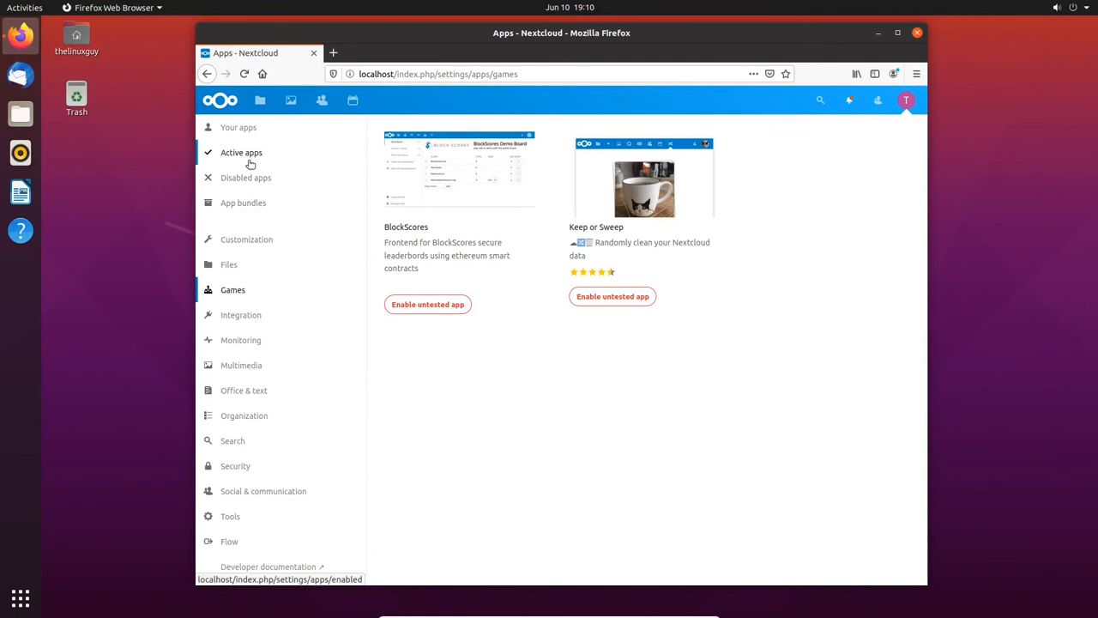
mouse_move(612, 295)
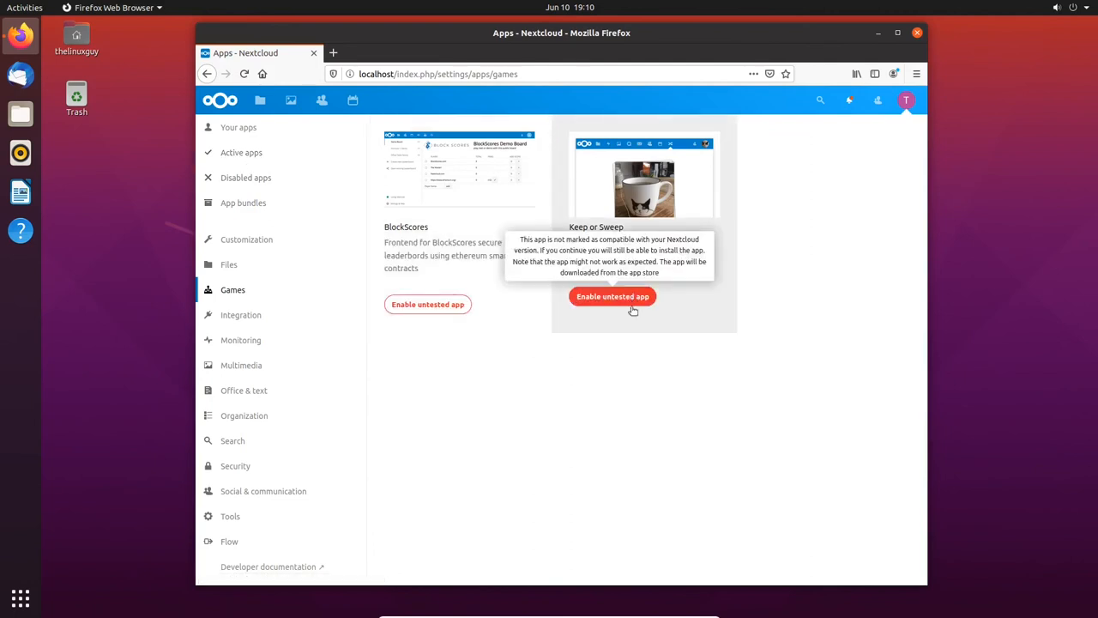
mouse_move(427, 309)
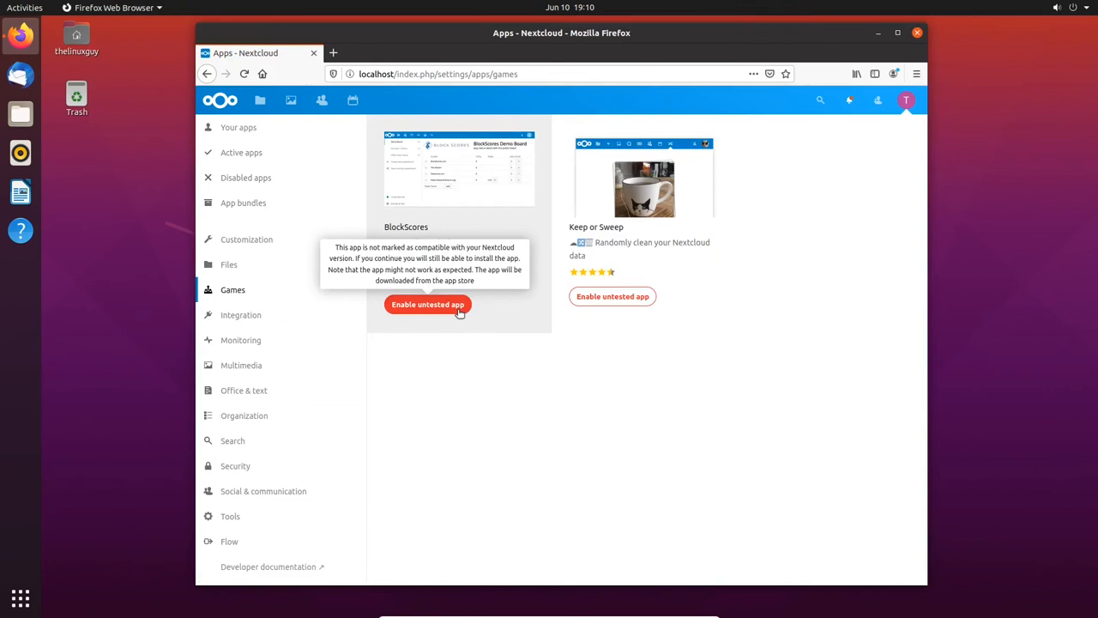
mouse_move(467, 350)
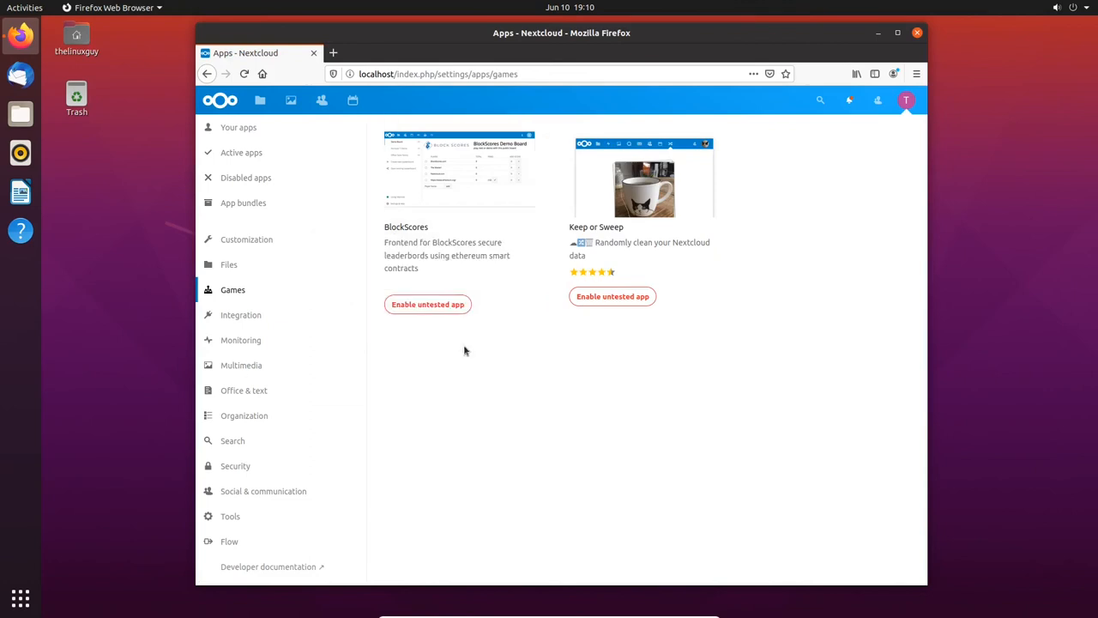
Switch the app store from Integration to the Multimedia category
click(241, 316)
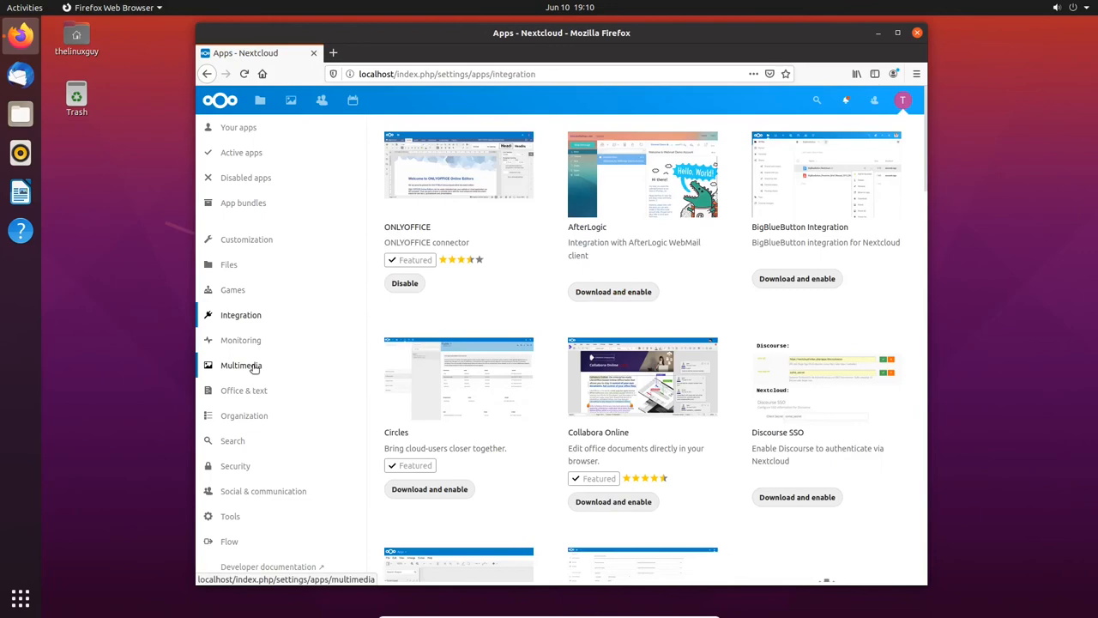
click(240, 365)
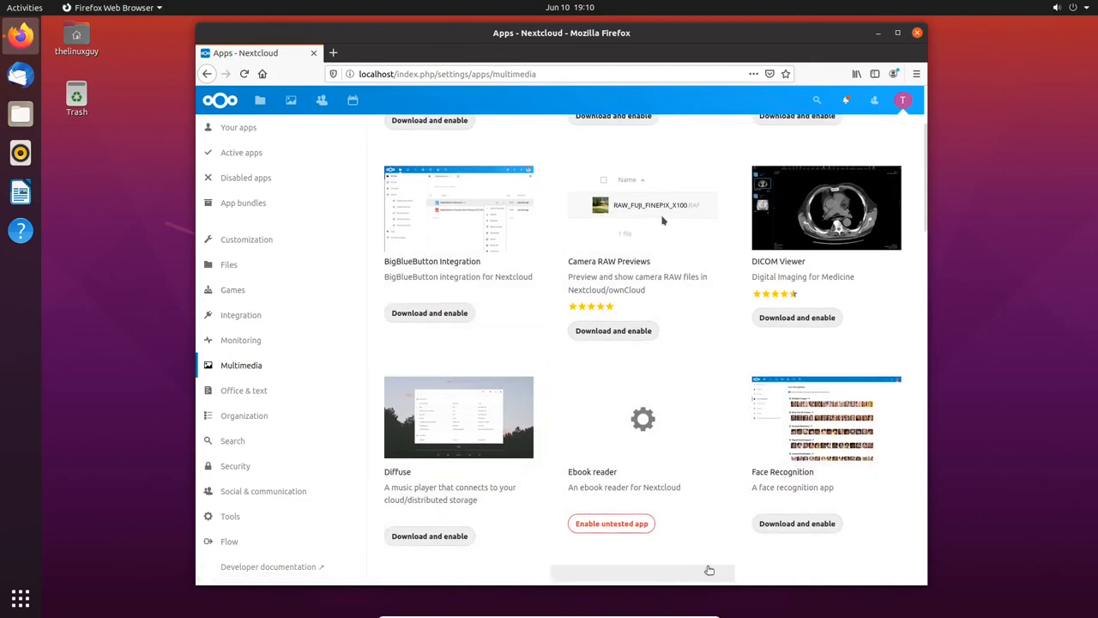
mouse_move(815, 257)
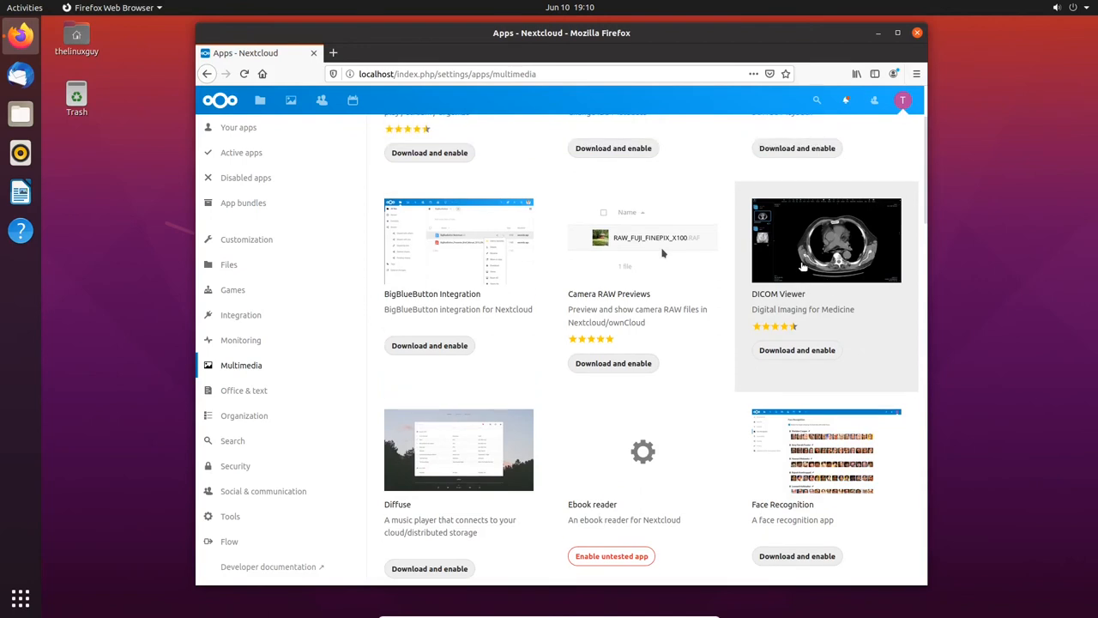
mouse_move(813, 292)
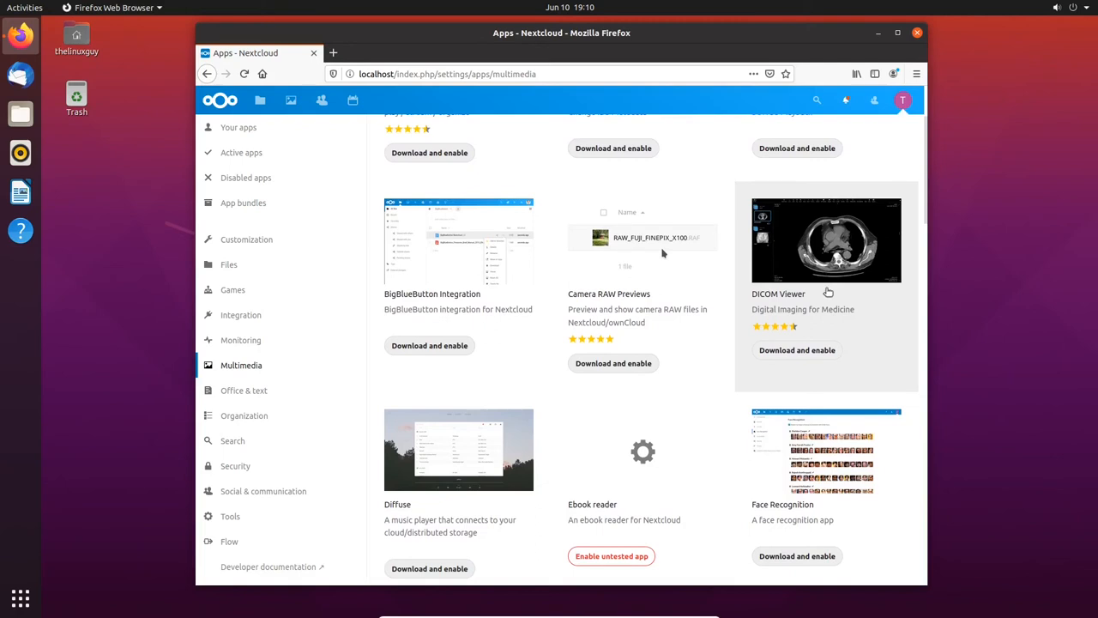
mouse_move(810, 293)
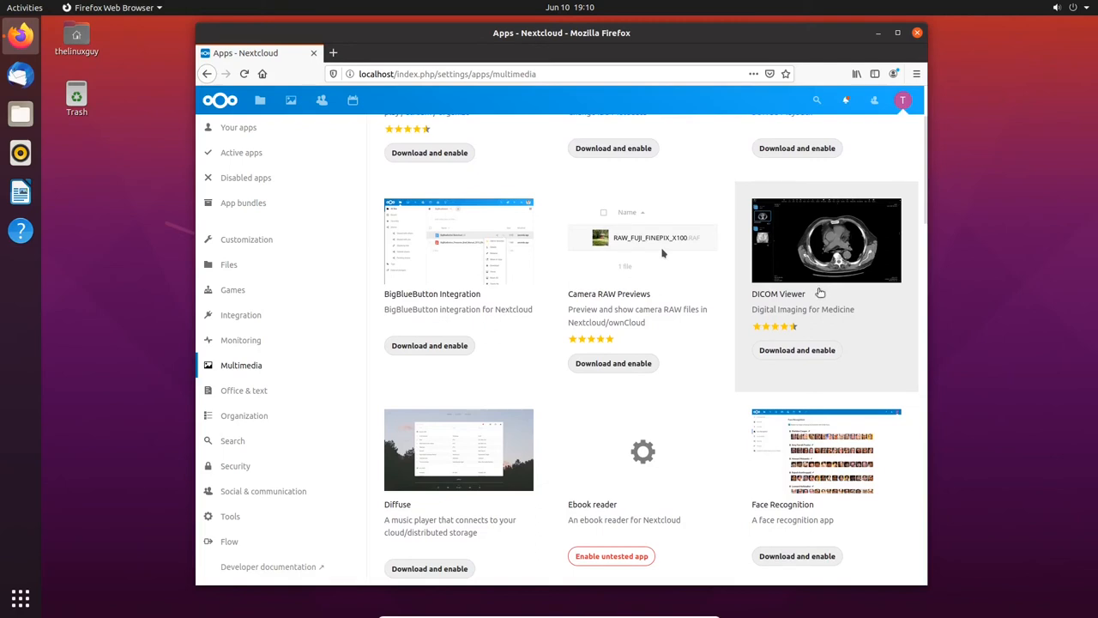
mouse_move(810, 295)
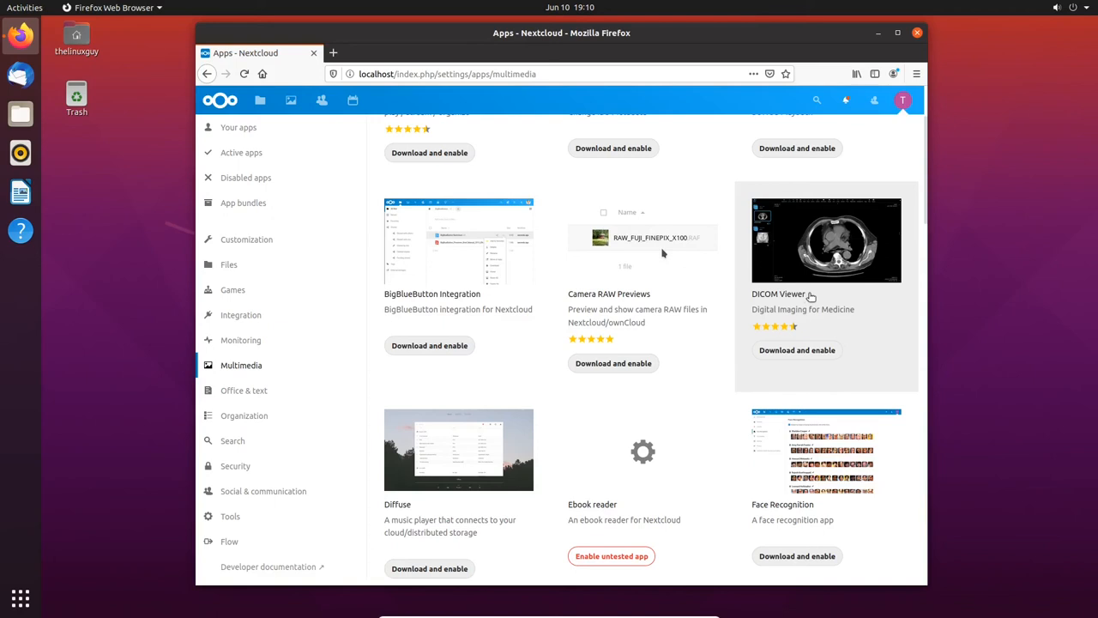
mouse_move(768, 295)
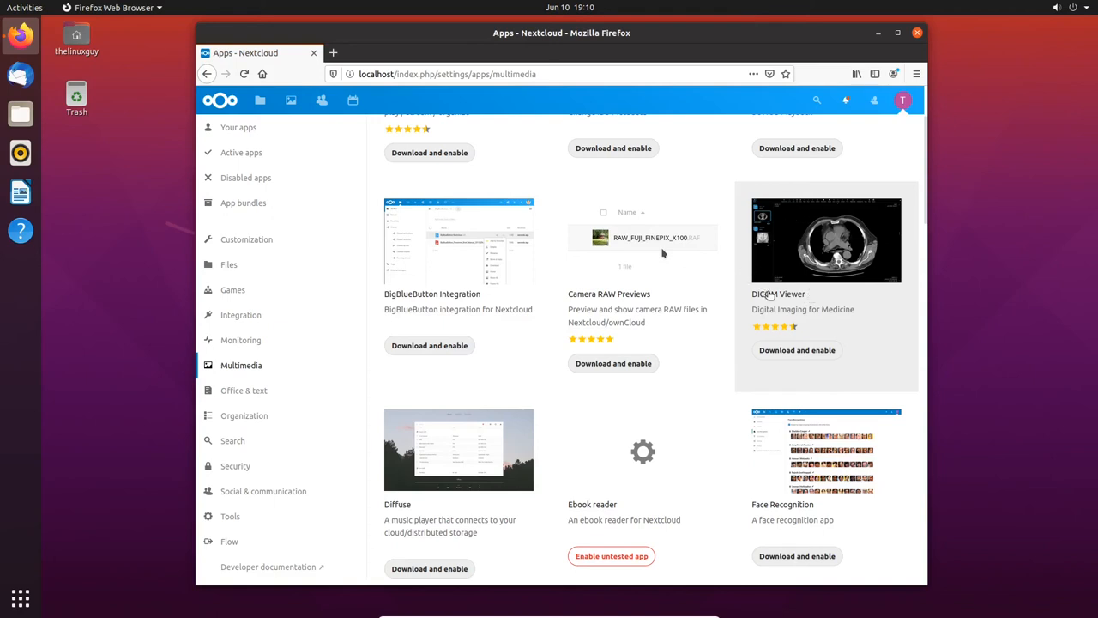
mouse_move(794, 352)
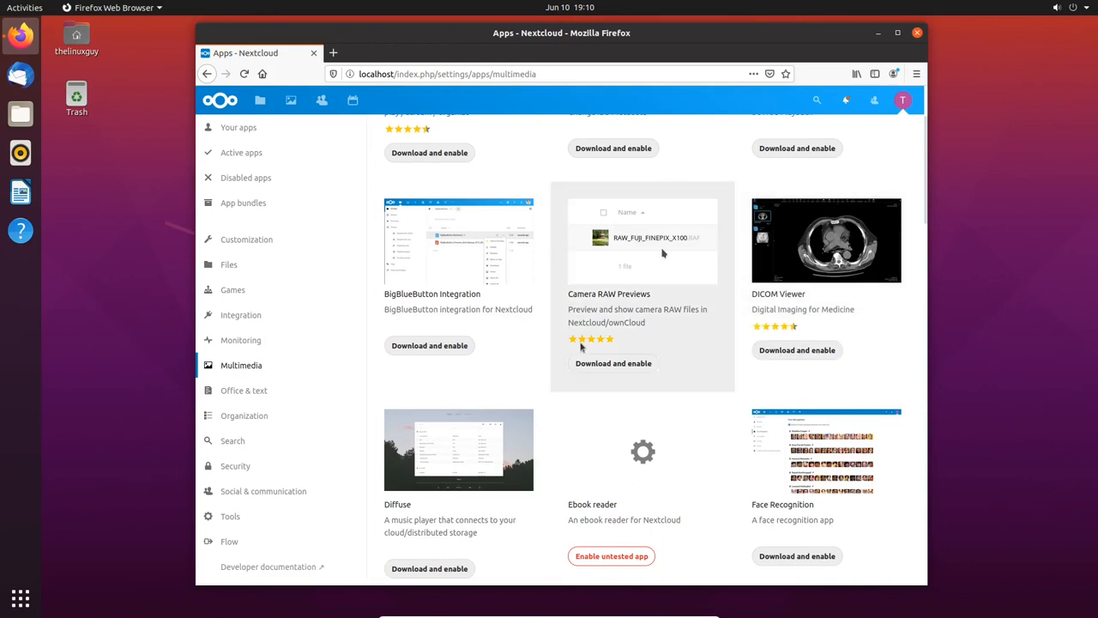
Scroll the Multimedia app list to its end, reaching Splash, Talk and Video converter
scroll(down, 3)
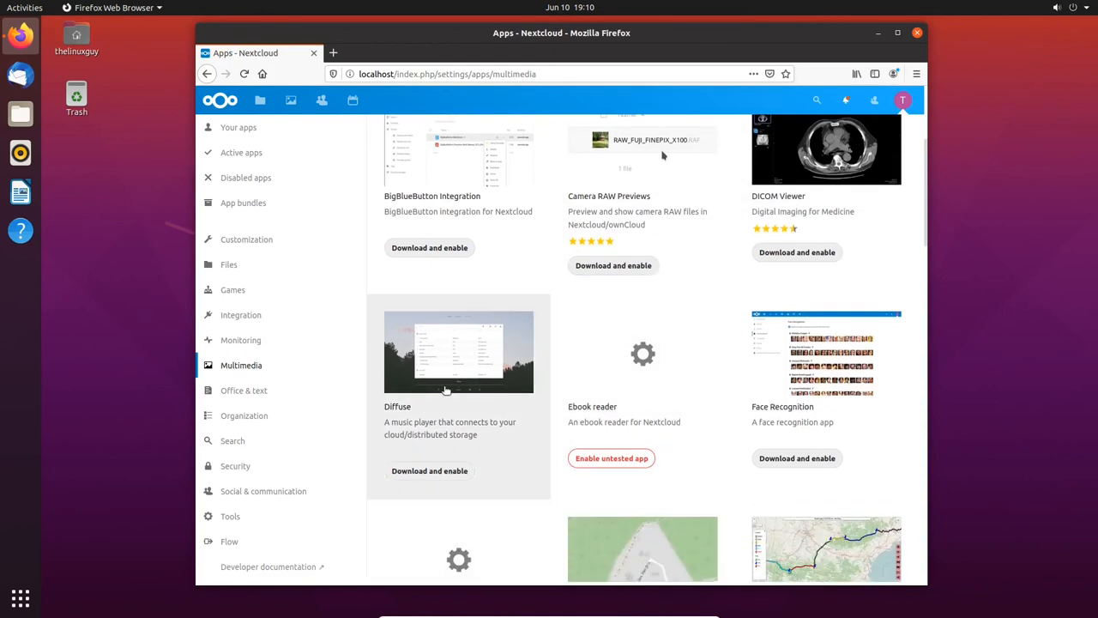
scroll(down, 3)
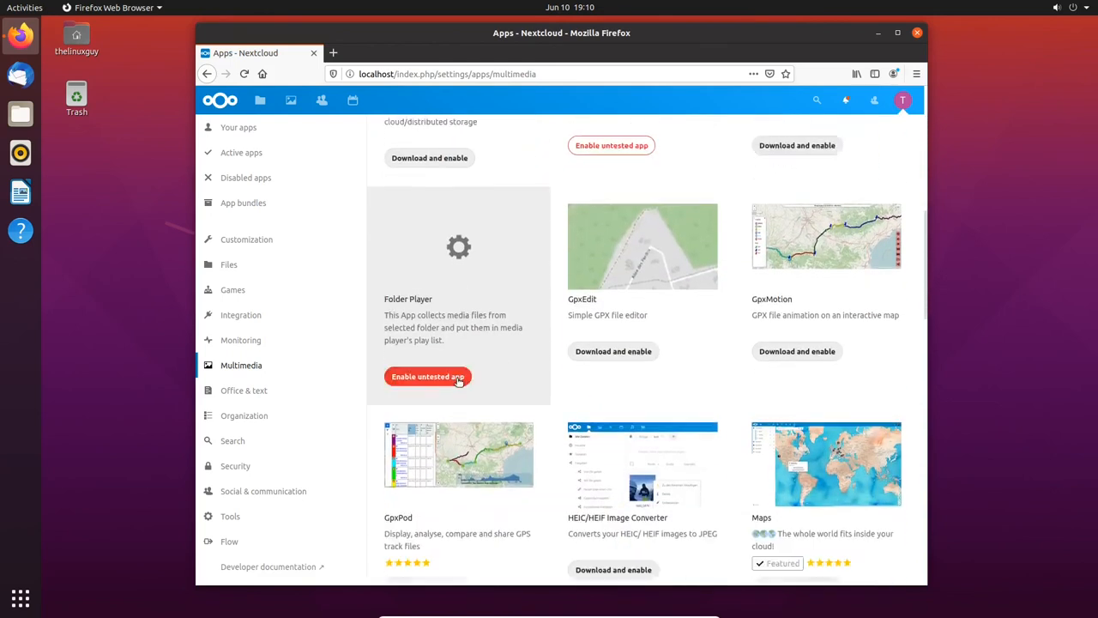
scroll(down, 3)
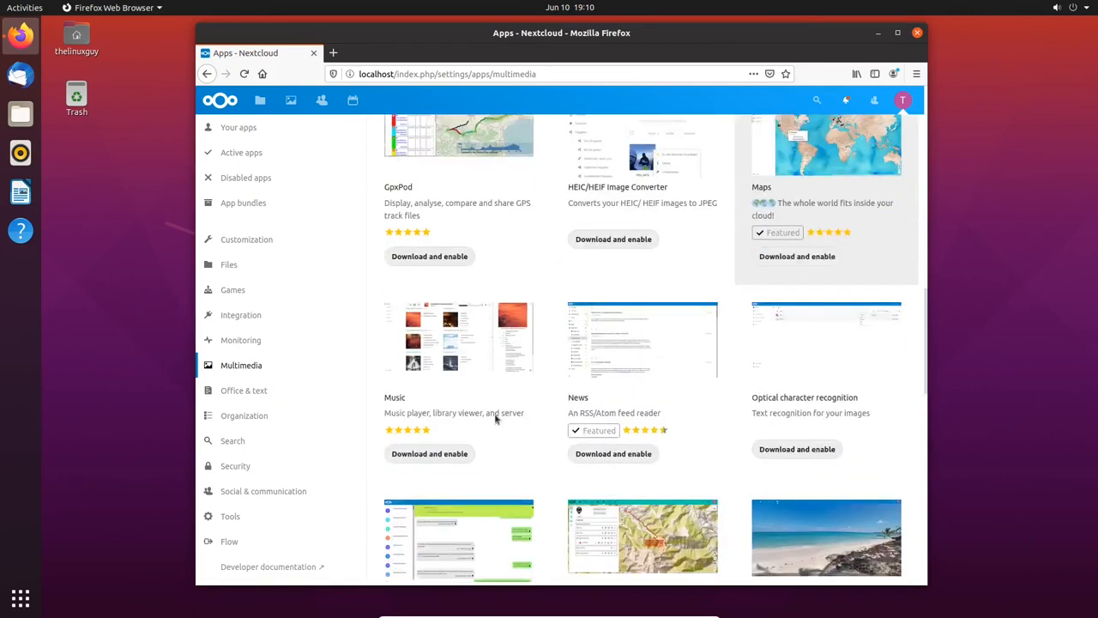
scroll(down, 3)
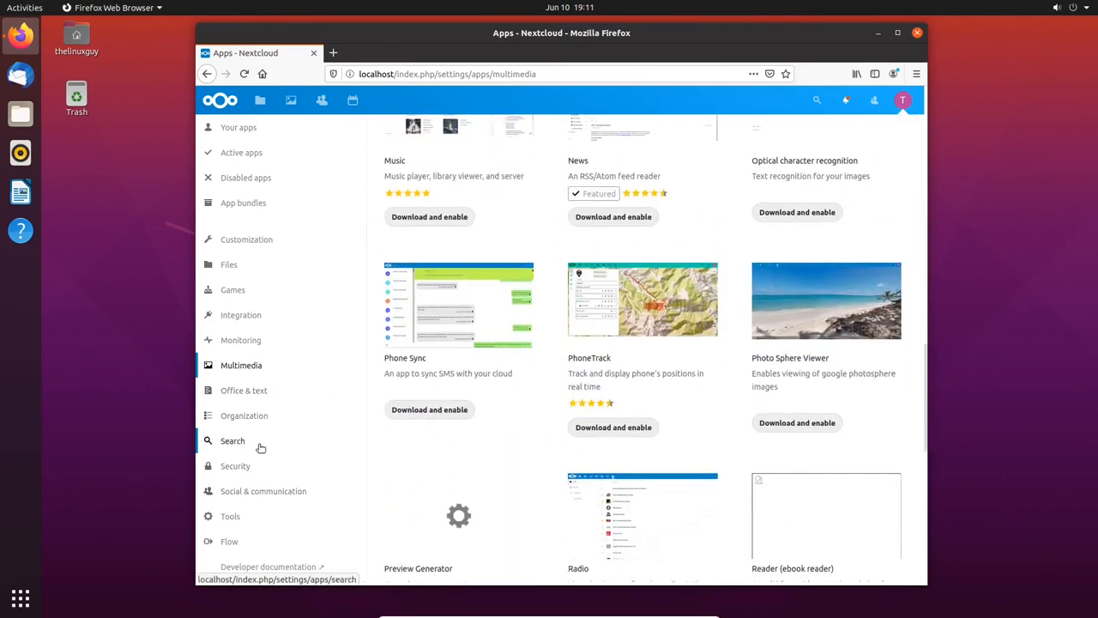
scroll(down, 3)
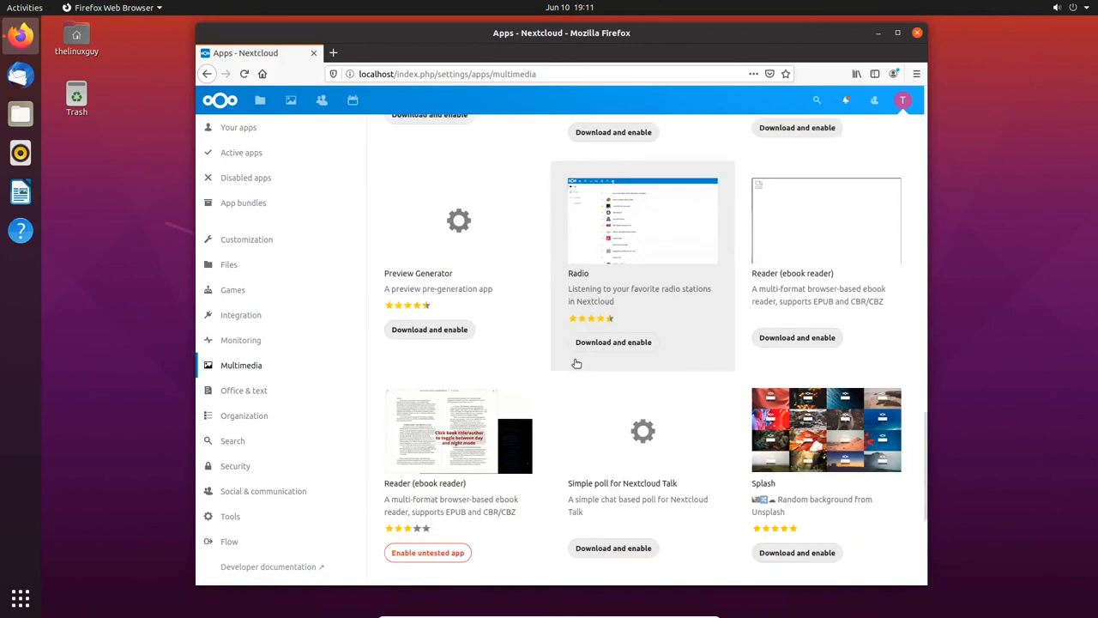
scroll(down, 3)
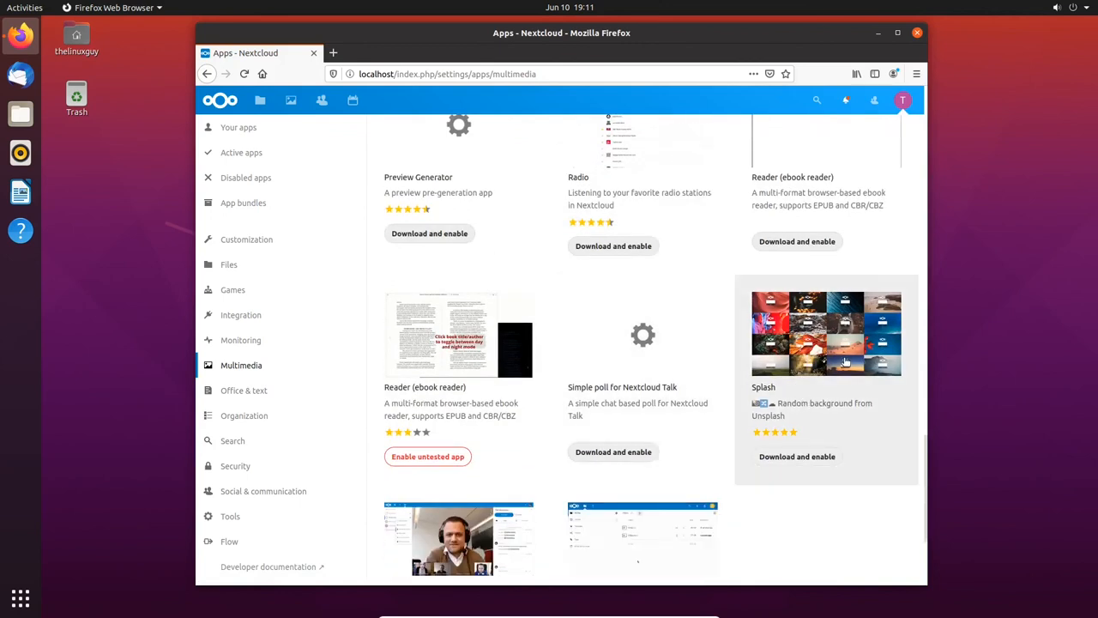
scroll(down, 3)
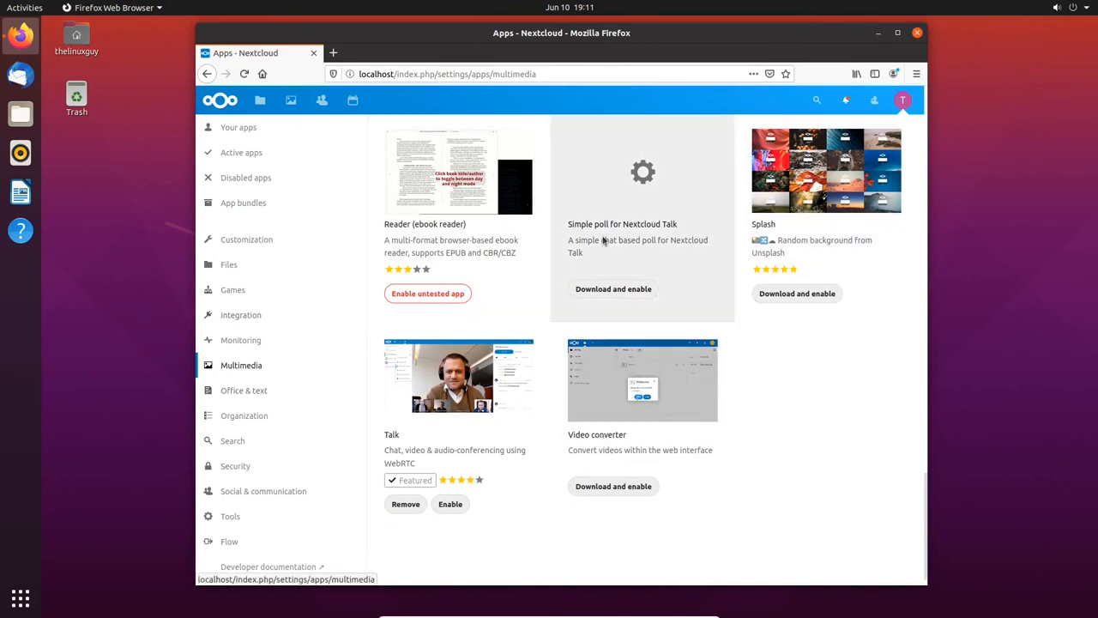
mouse_move(430, 442)
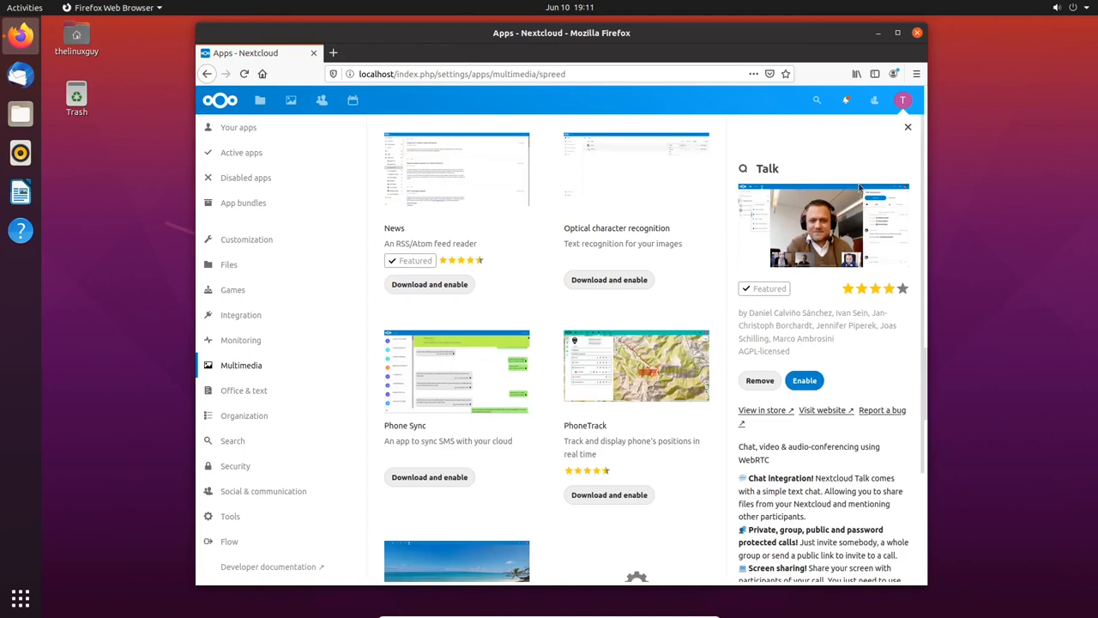
mouse_move(260, 100)
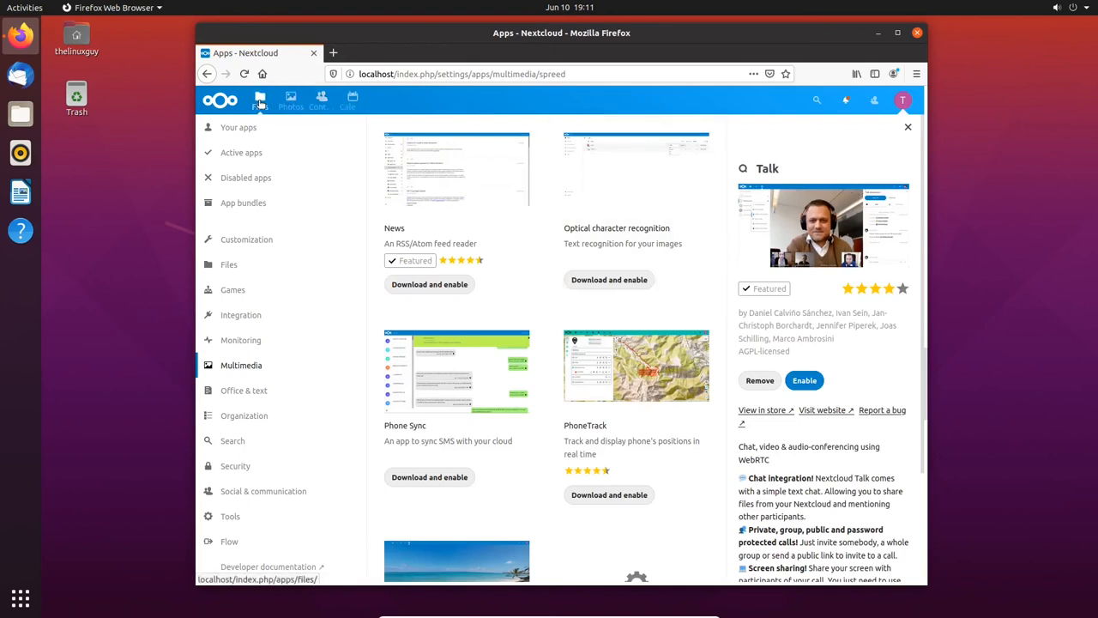
Show the Social & communication category and scroll through its apps
click(264, 491)
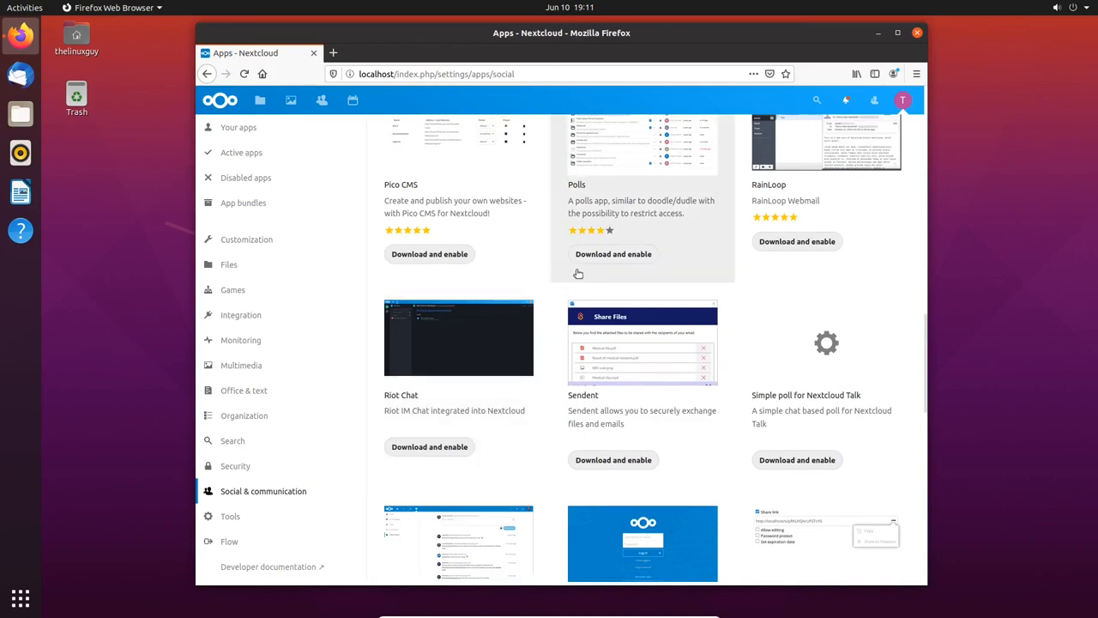
scroll(down, 3)
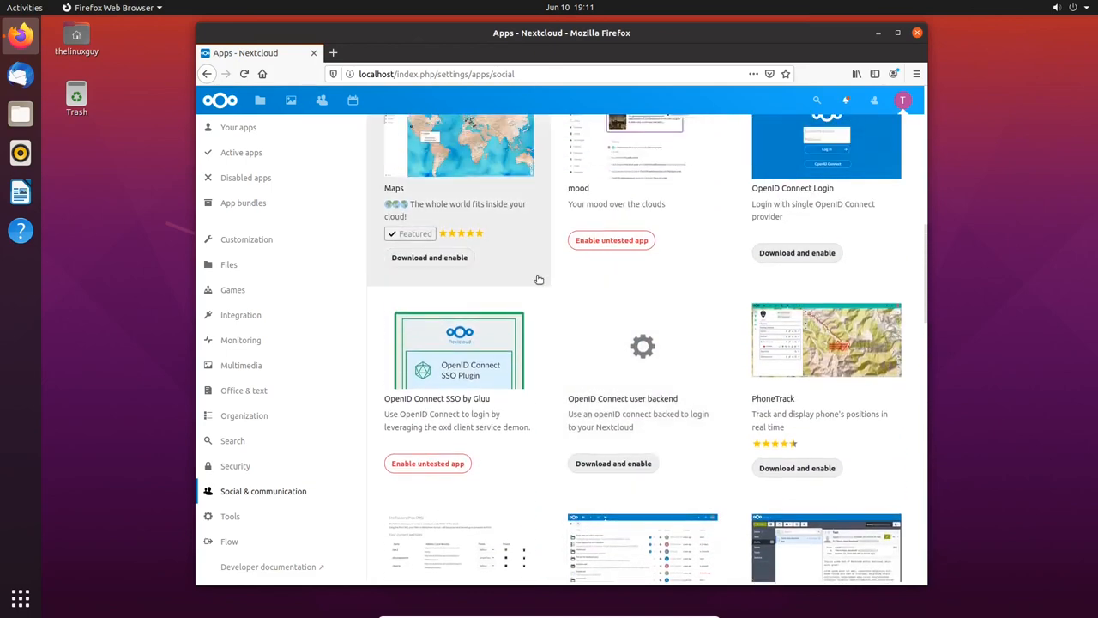
scroll(down, 3)
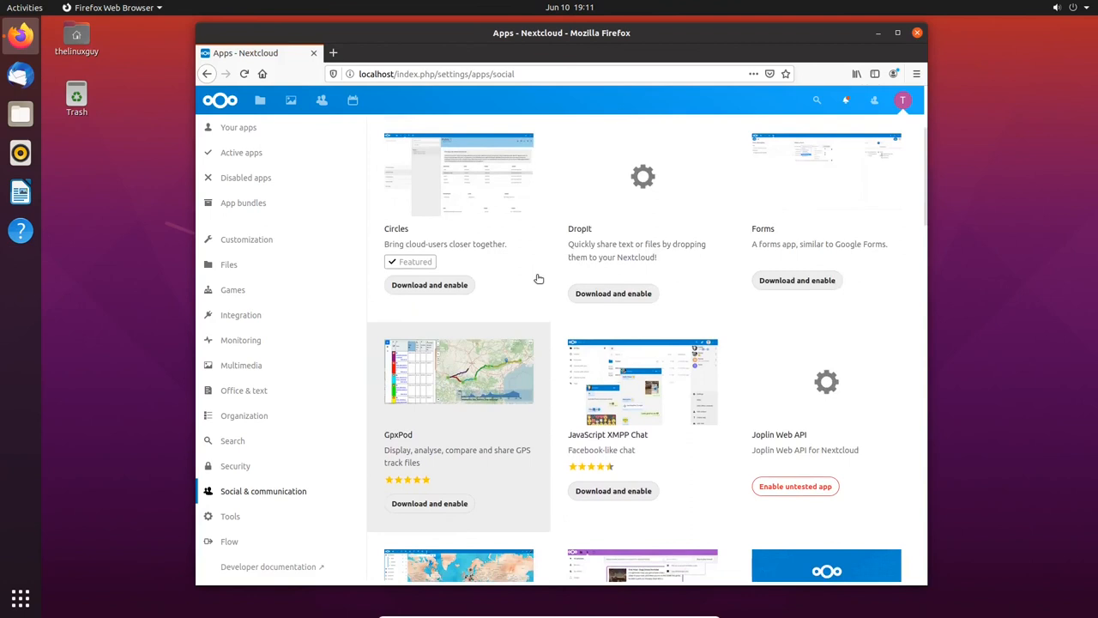
scroll(up, 3)
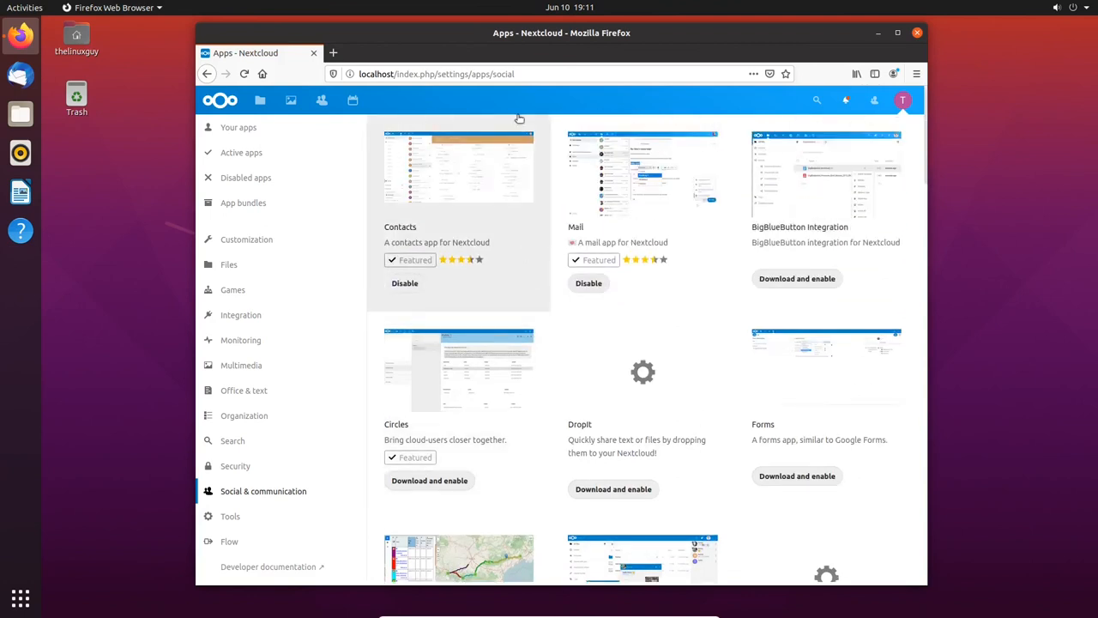
mouse_move(721, 106)
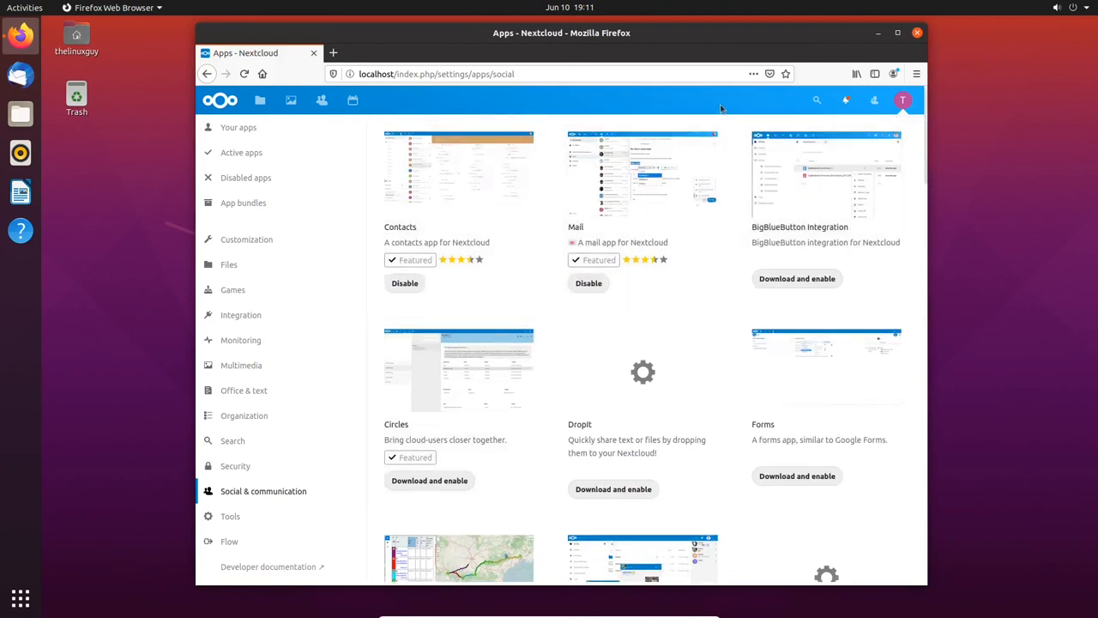
mouse_move(260, 99)
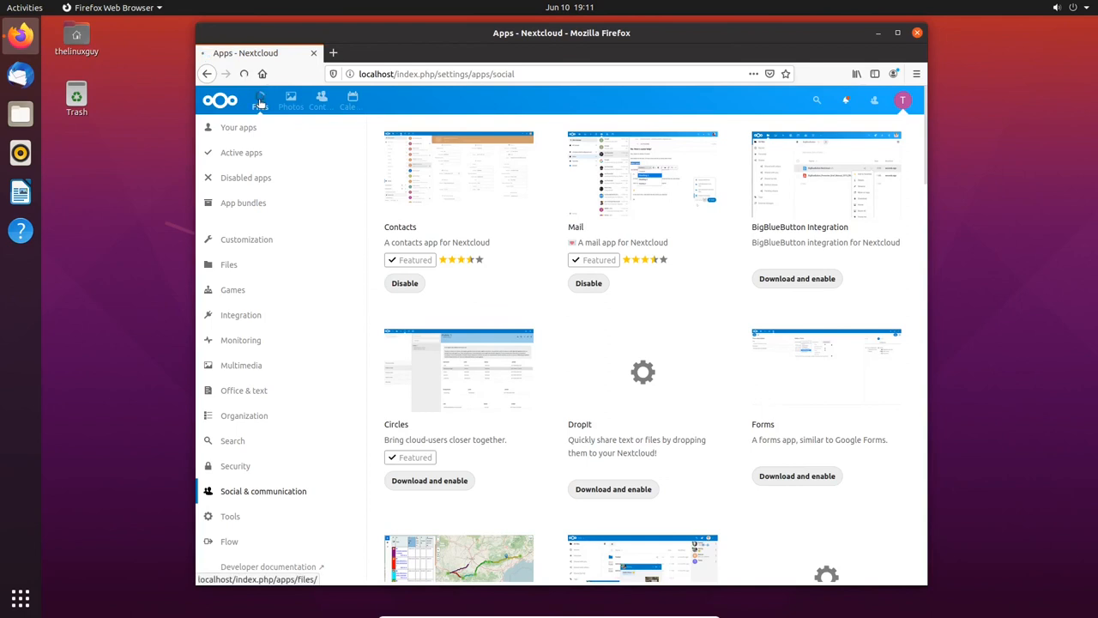
Return to the Files app showing Documents, Photos and the example files
click(260, 100)
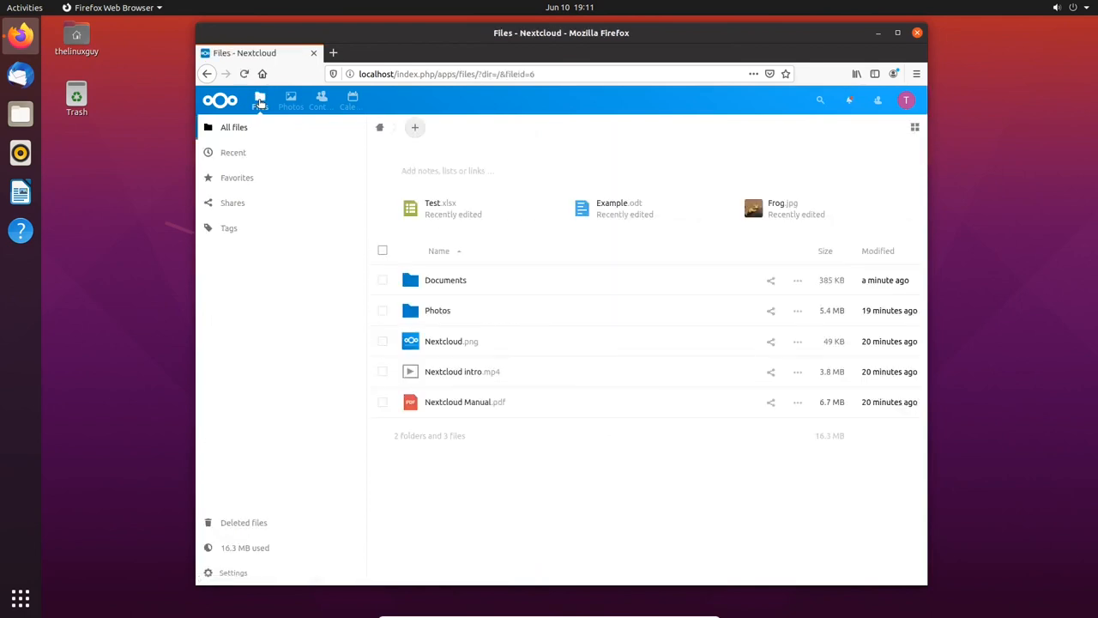